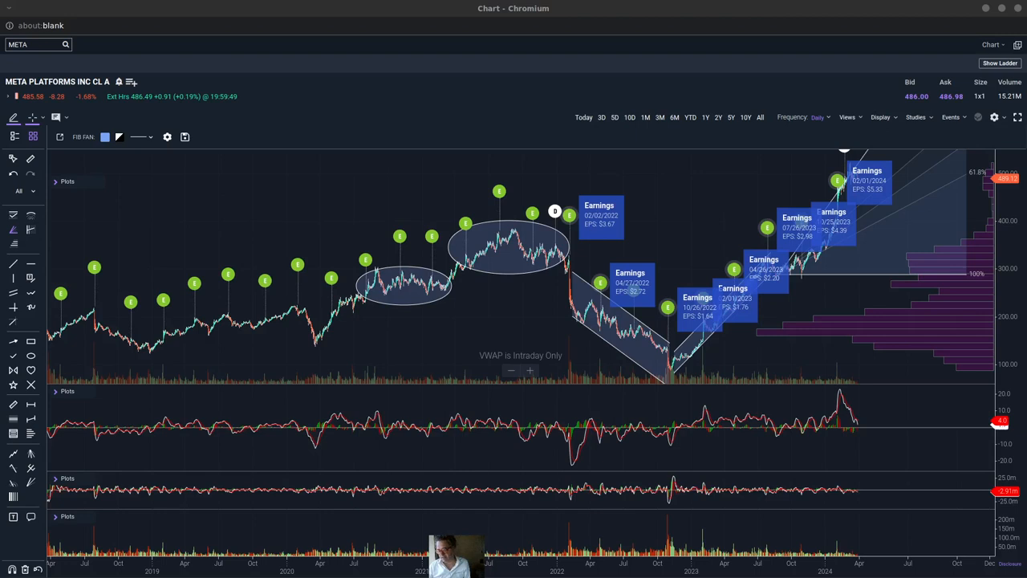
mouse_move(614, 341)
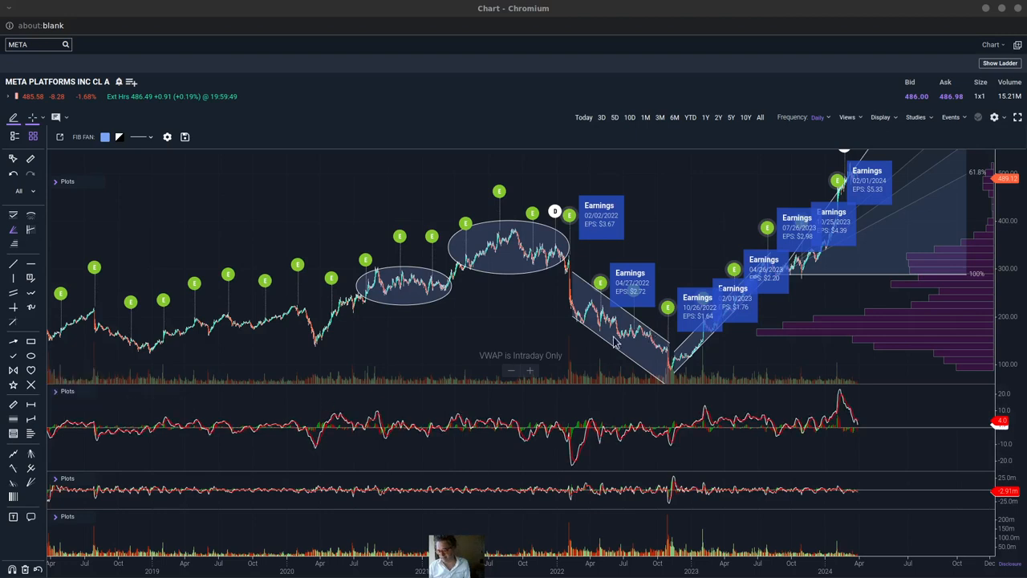
mouse_move(416, 357)
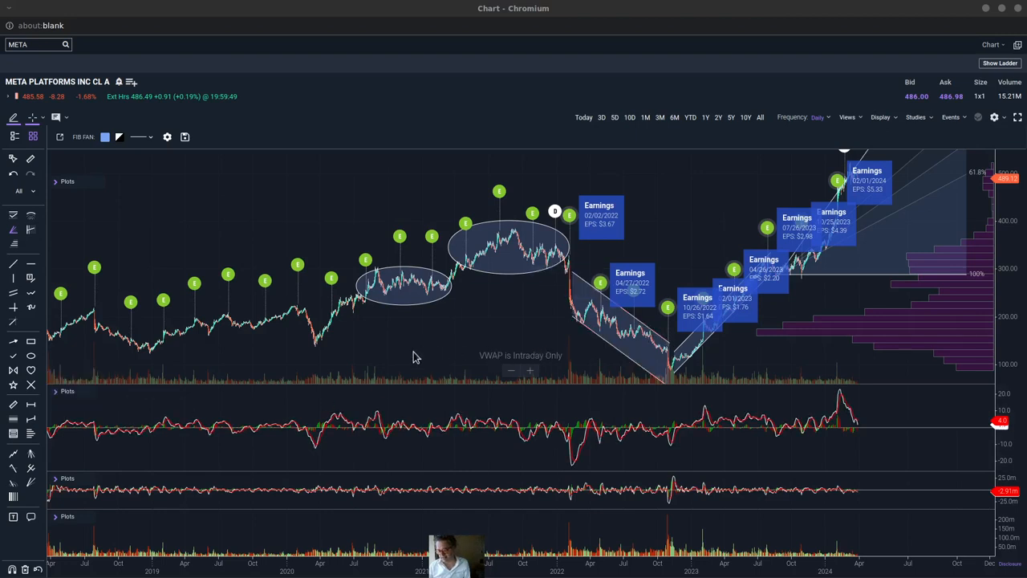
mouse_move(215, 345)
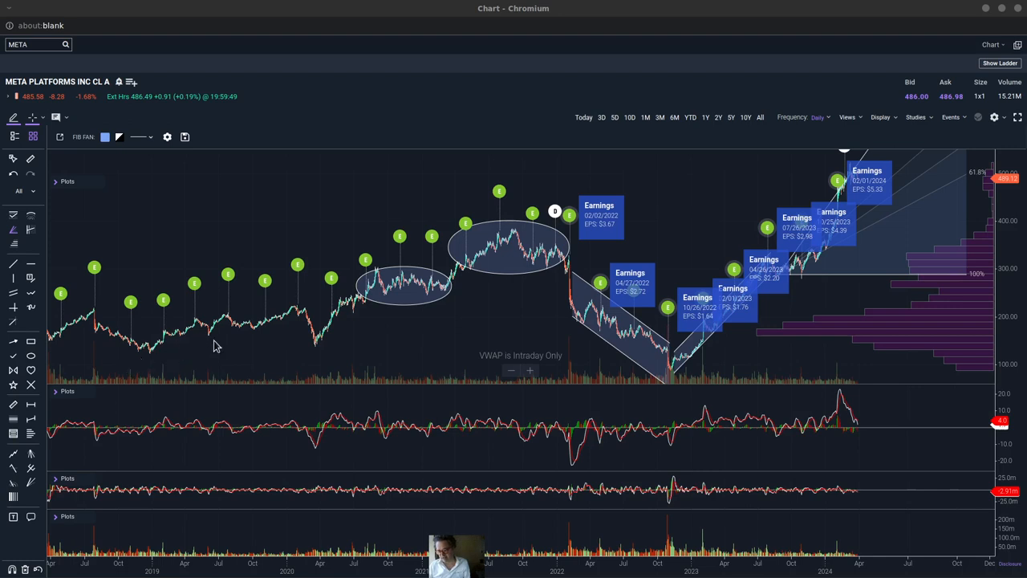
mouse_move(545, 280)
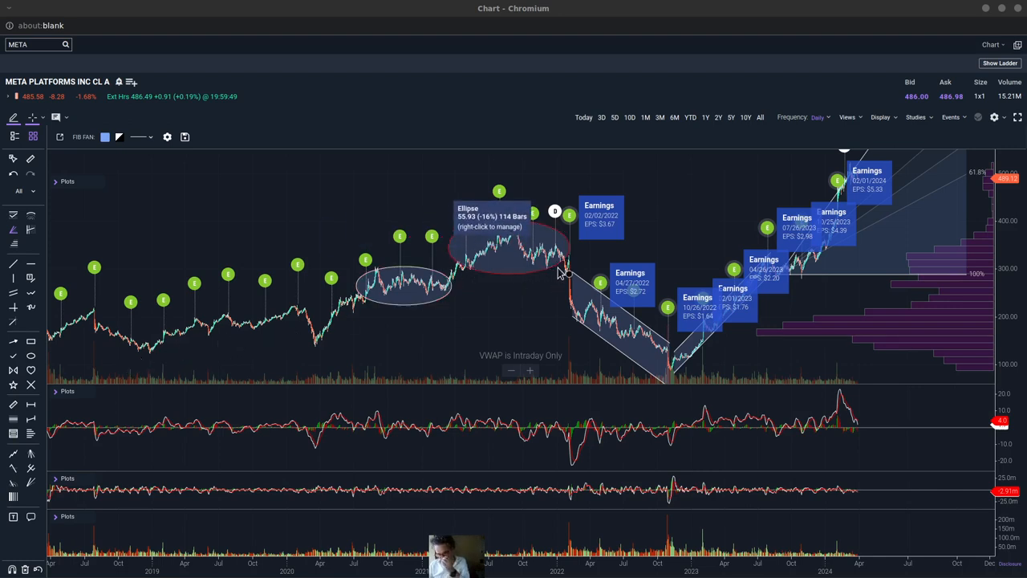
mouse_move(590, 286)
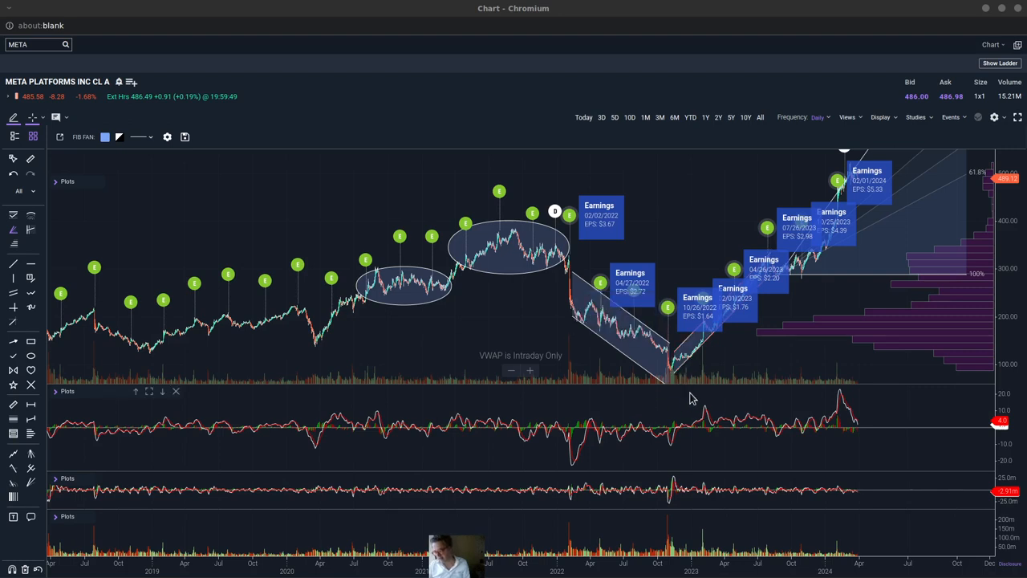
mouse_move(750, 336)
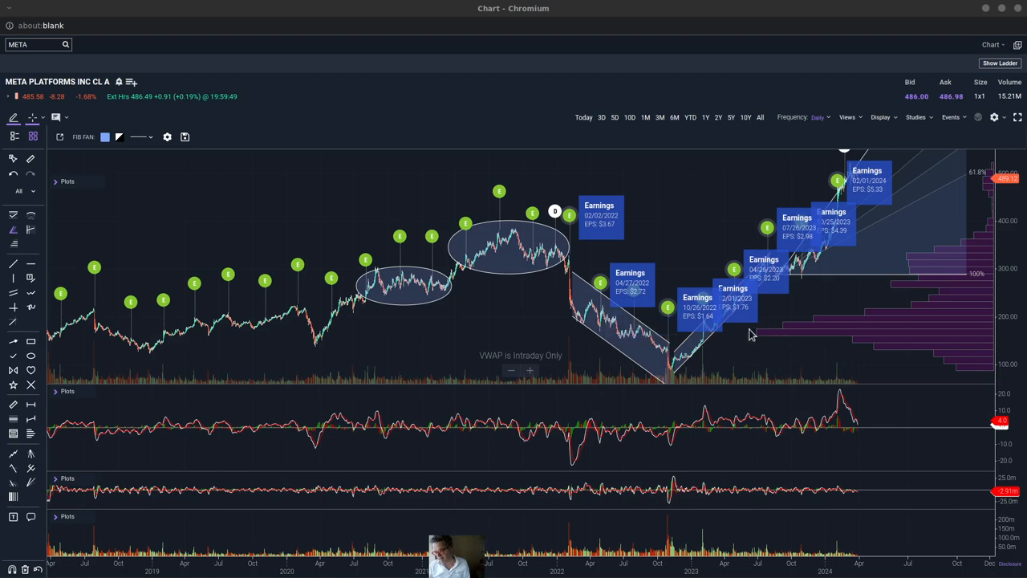
mouse_move(786, 311)
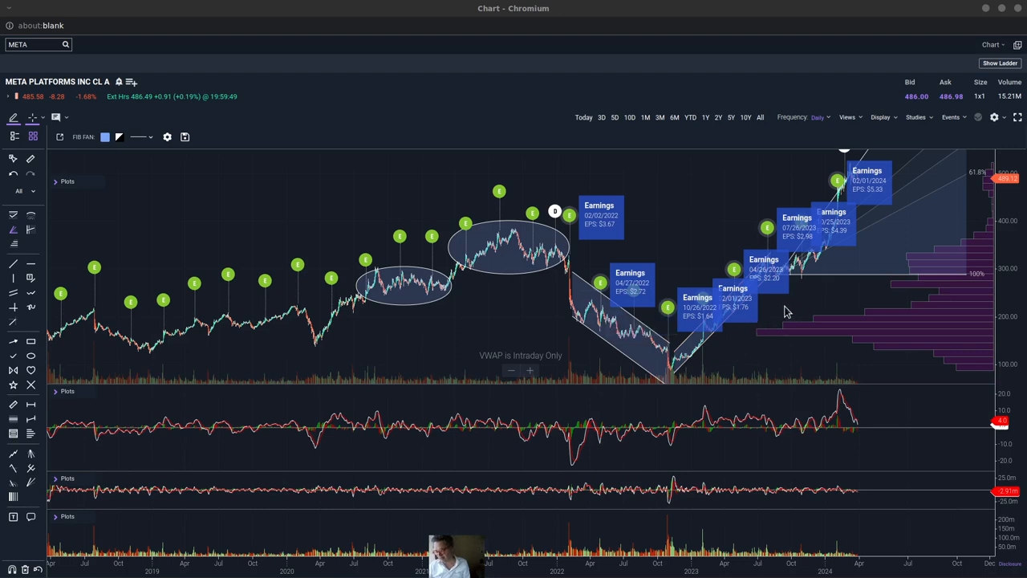
mouse_move(776, 319)
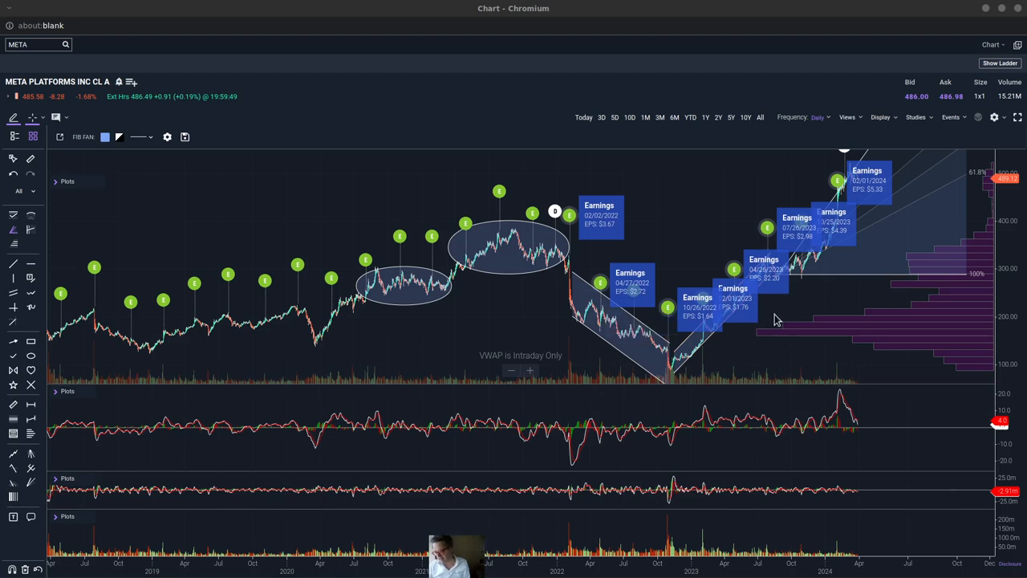
mouse_move(805, 301)
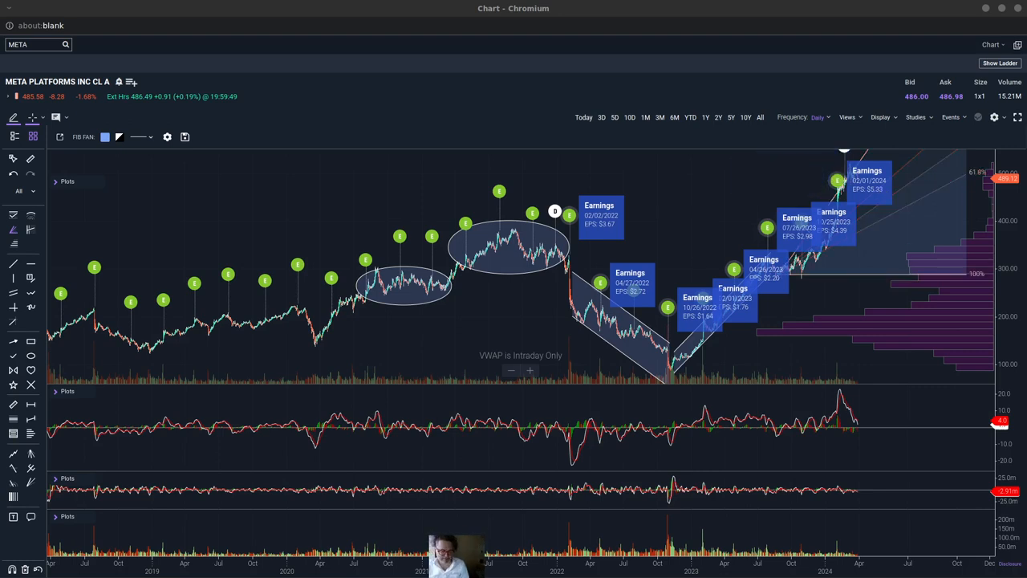
mouse_move(438, 213)
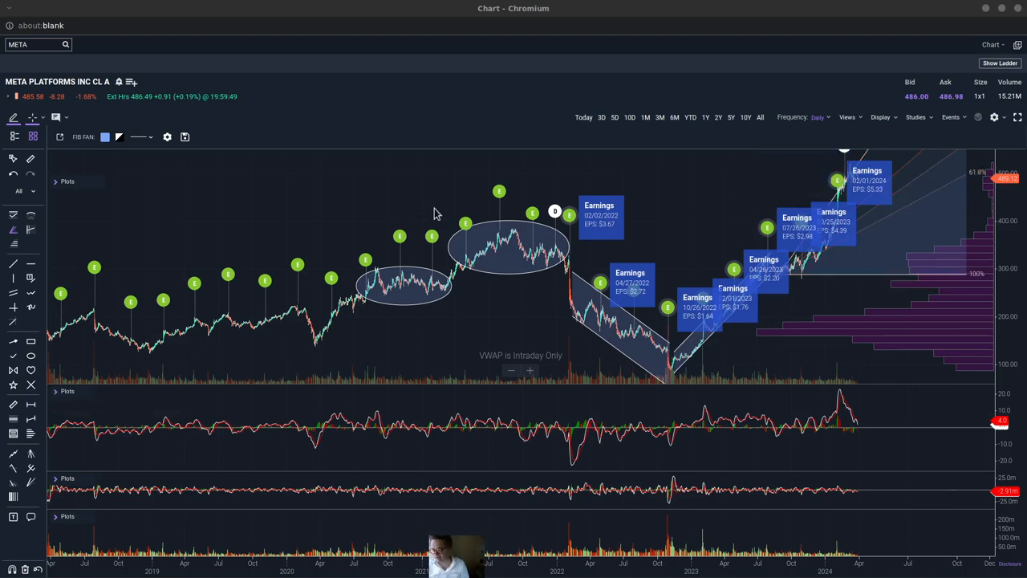
mouse_move(417, 215)
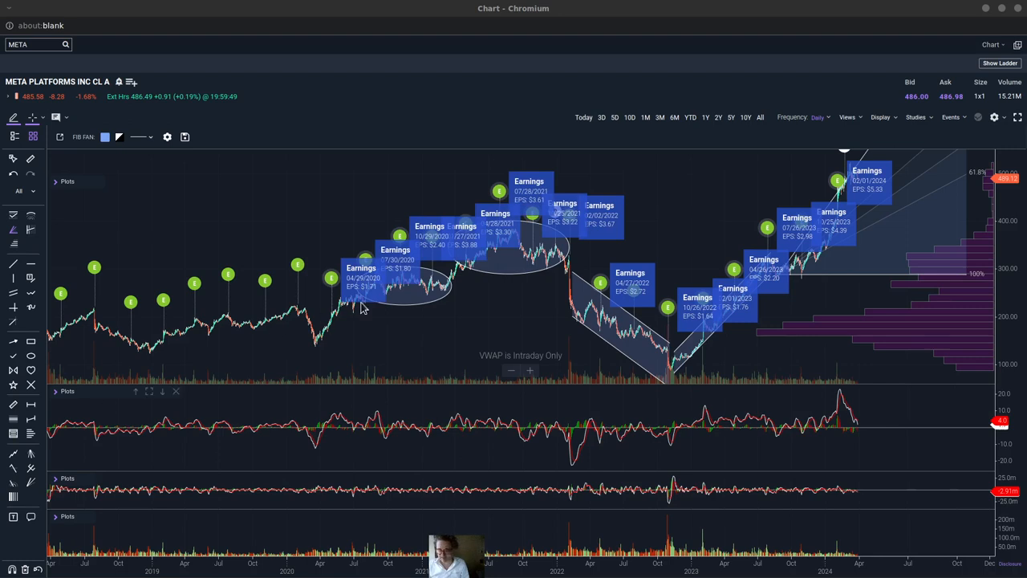
mouse_move(377, 303)
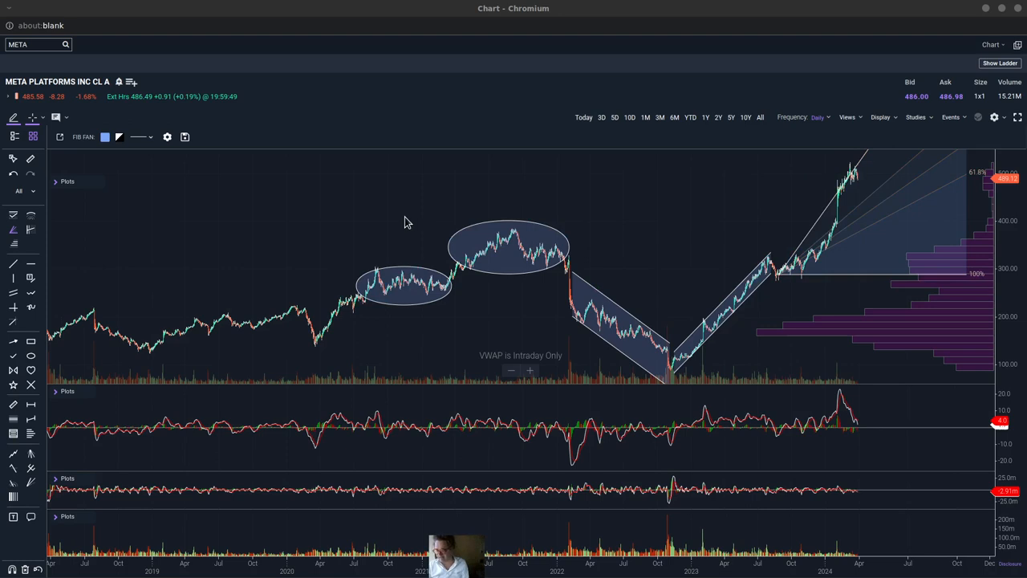
mouse_move(439, 283)
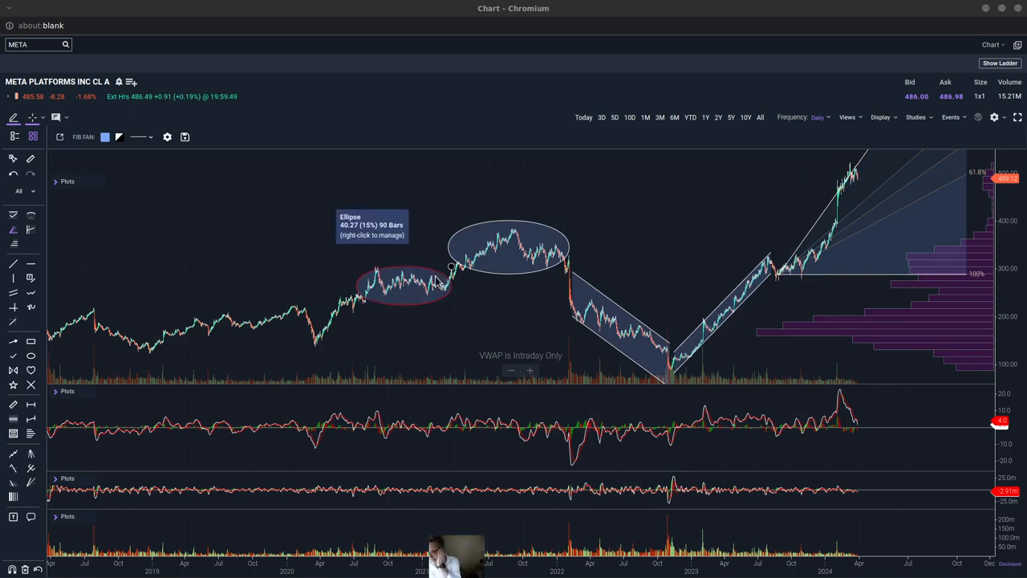
mouse_move(422, 299)
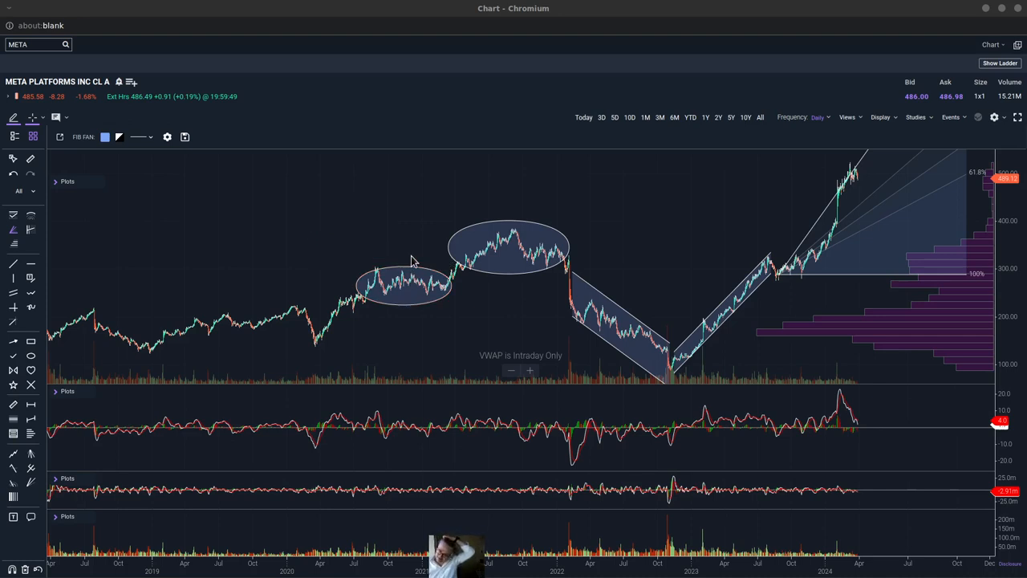
mouse_move(530, 273)
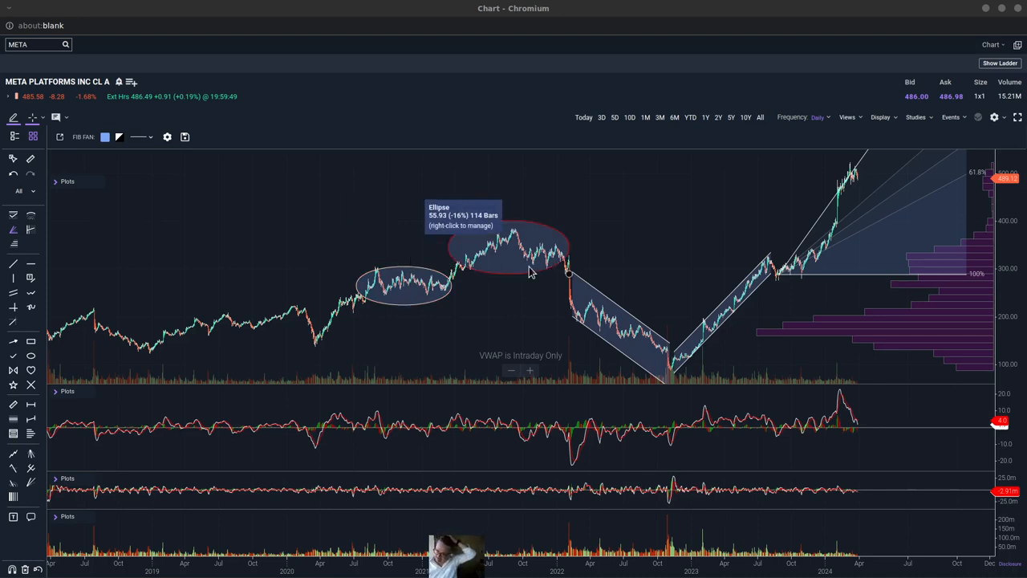
mouse_move(384, 320)
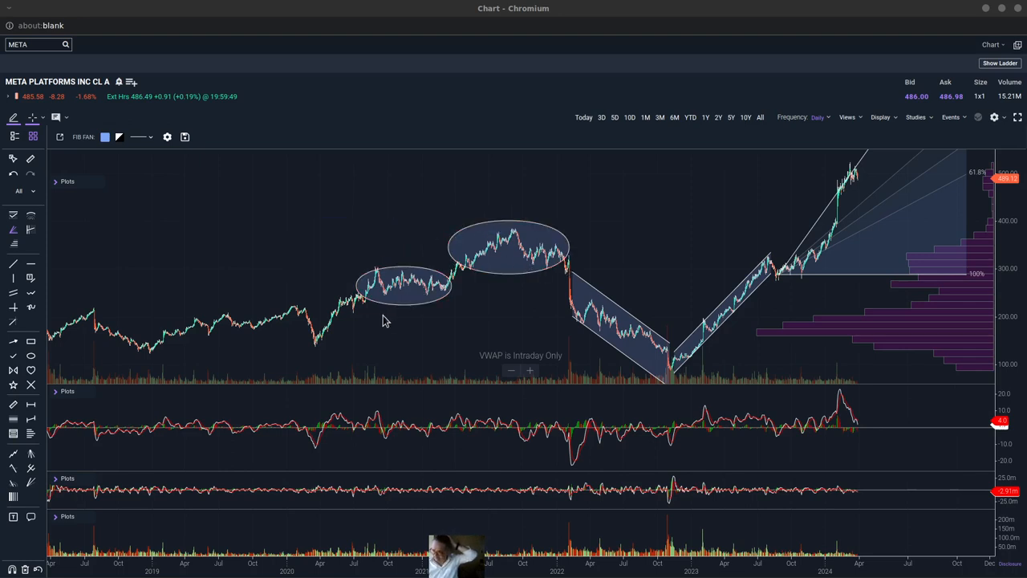
mouse_move(425, 293)
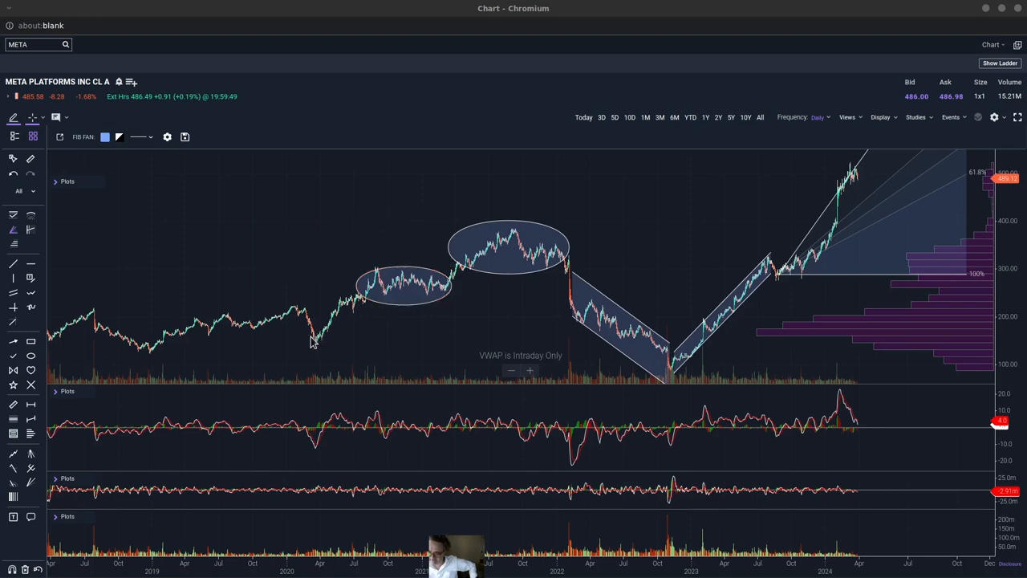
mouse_move(389, 286)
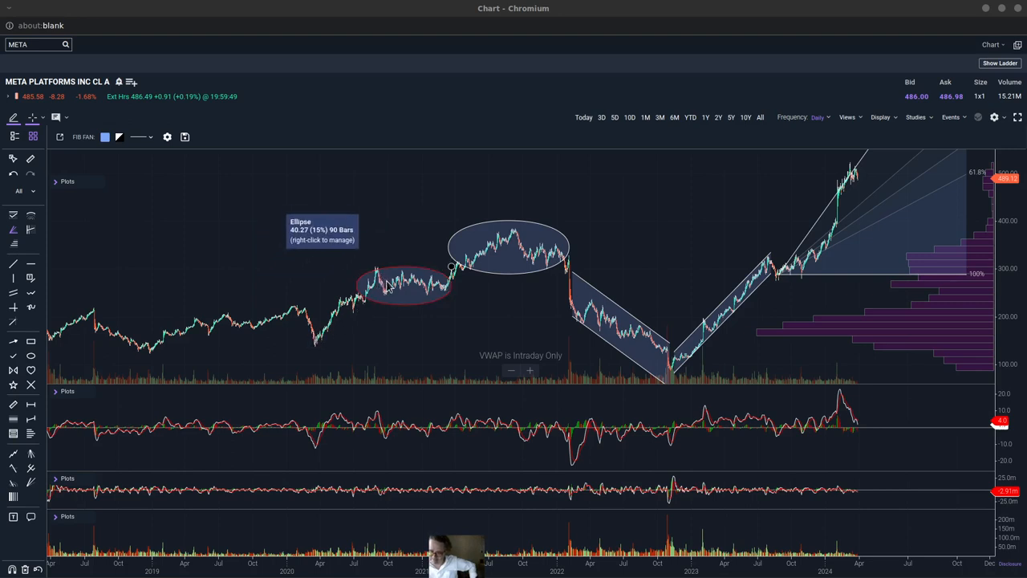
mouse_move(439, 290)
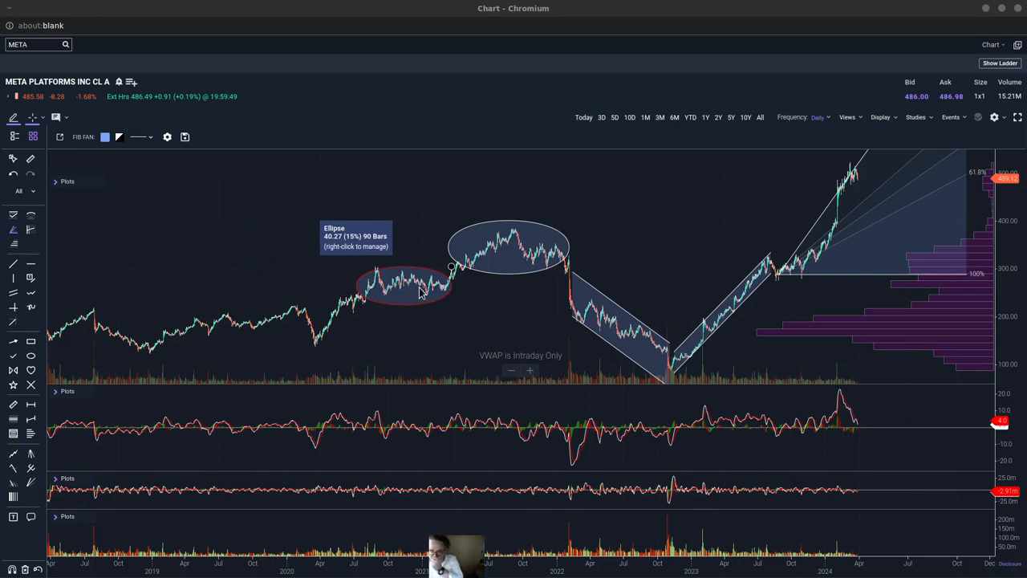
mouse_move(546, 253)
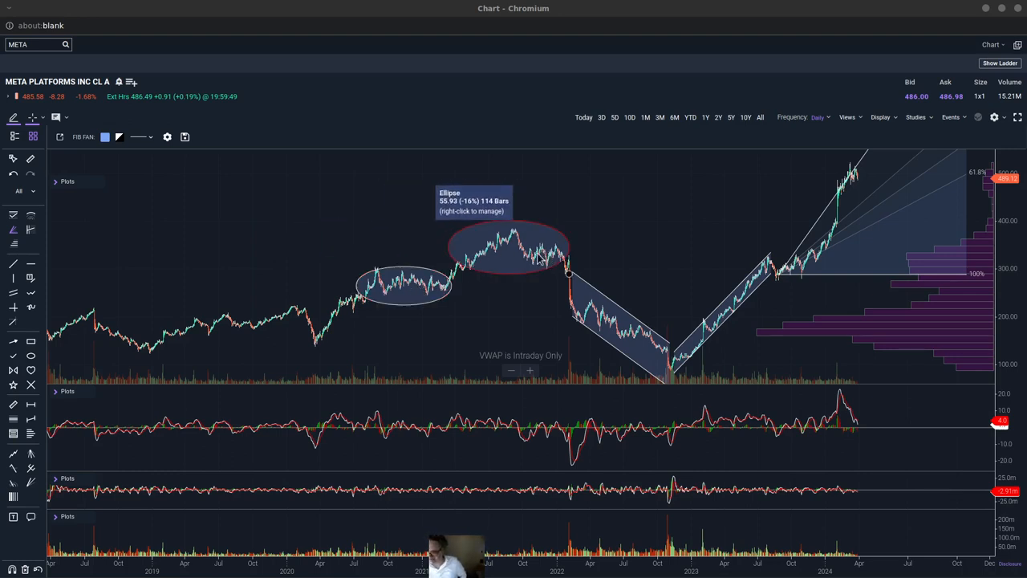
mouse_move(562, 257)
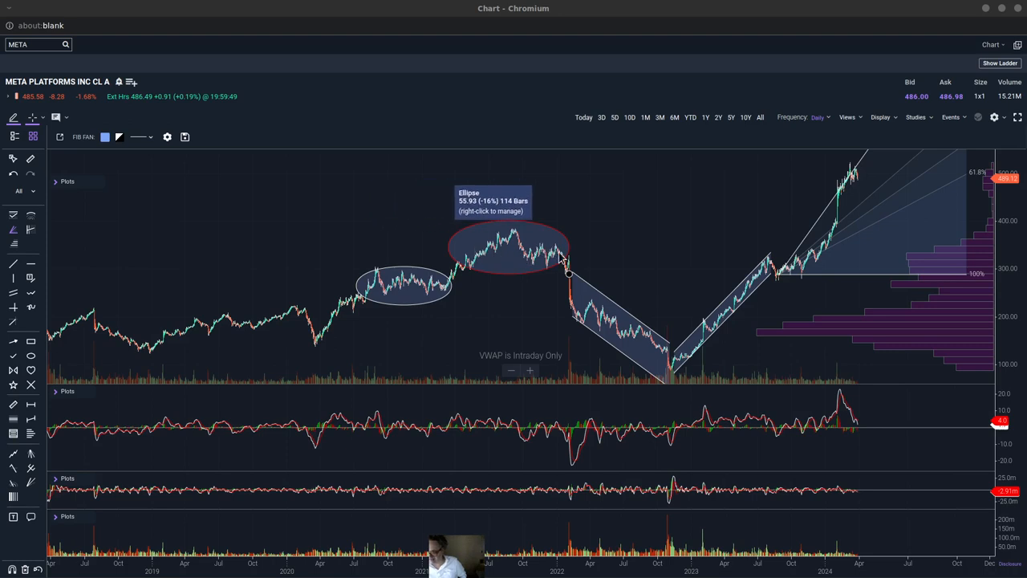
mouse_move(572, 279)
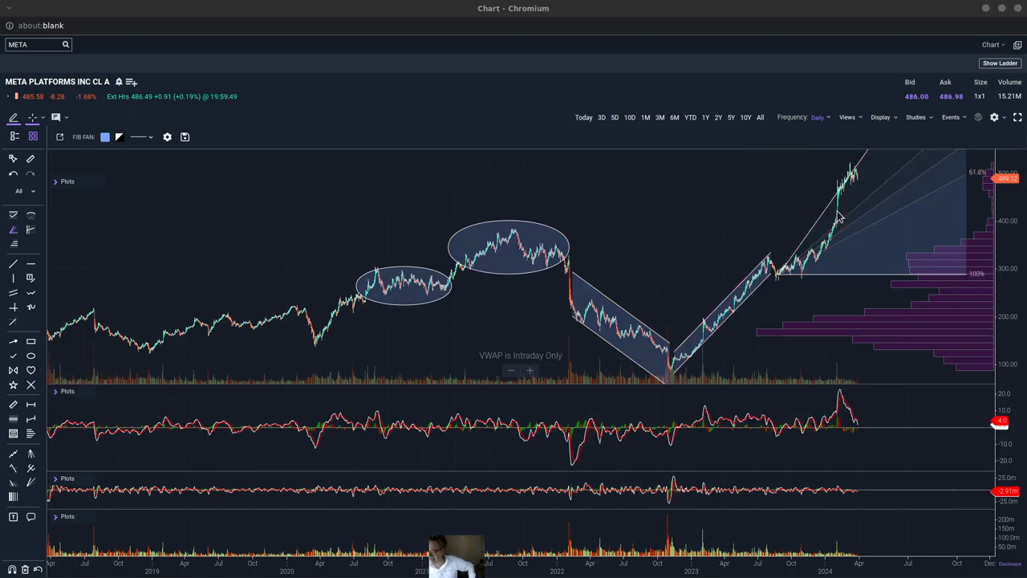
mouse_move(855, 267)
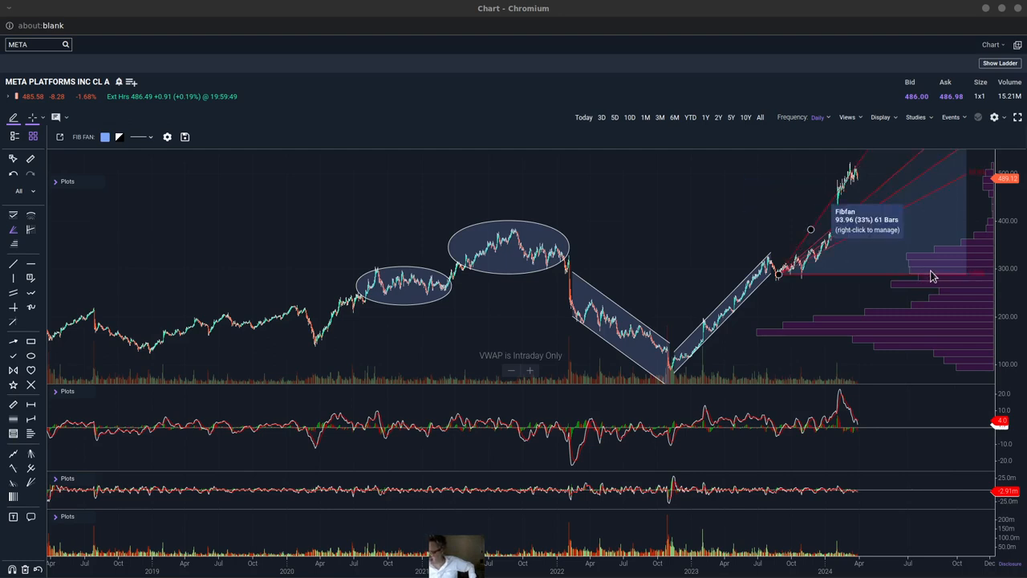
mouse_move(469, 265)
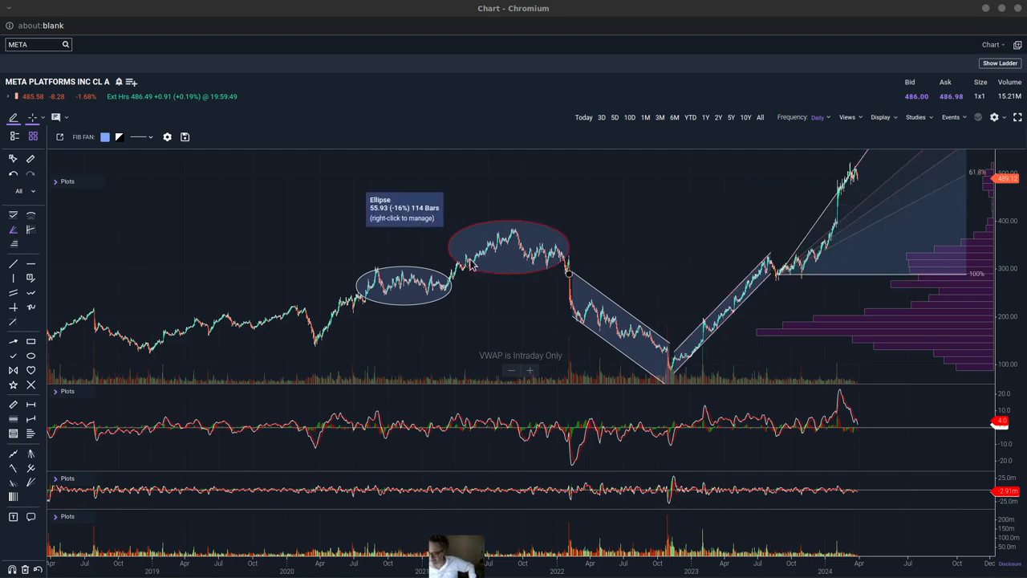
mouse_move(810, 249)
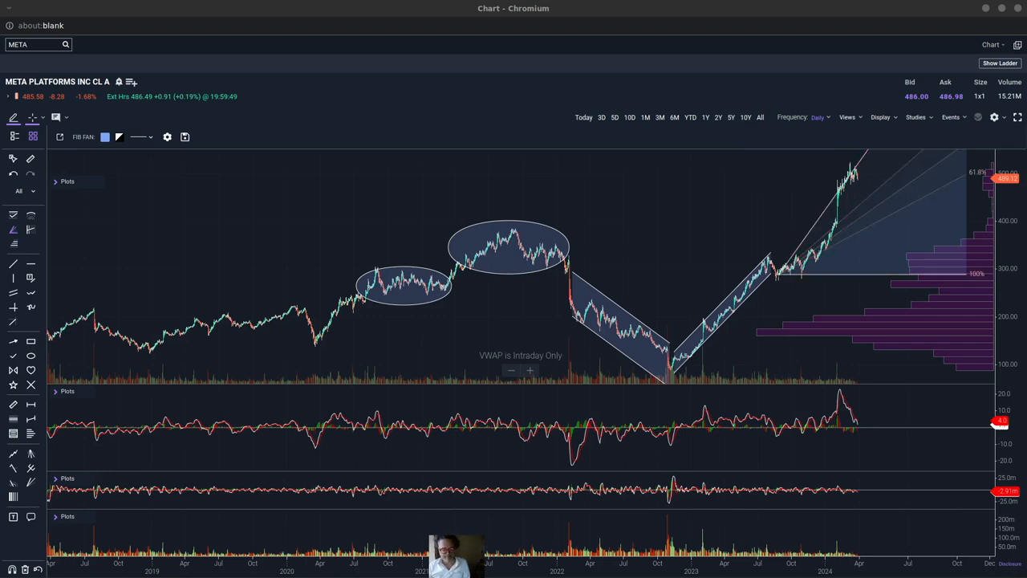
left_click(816, 118)
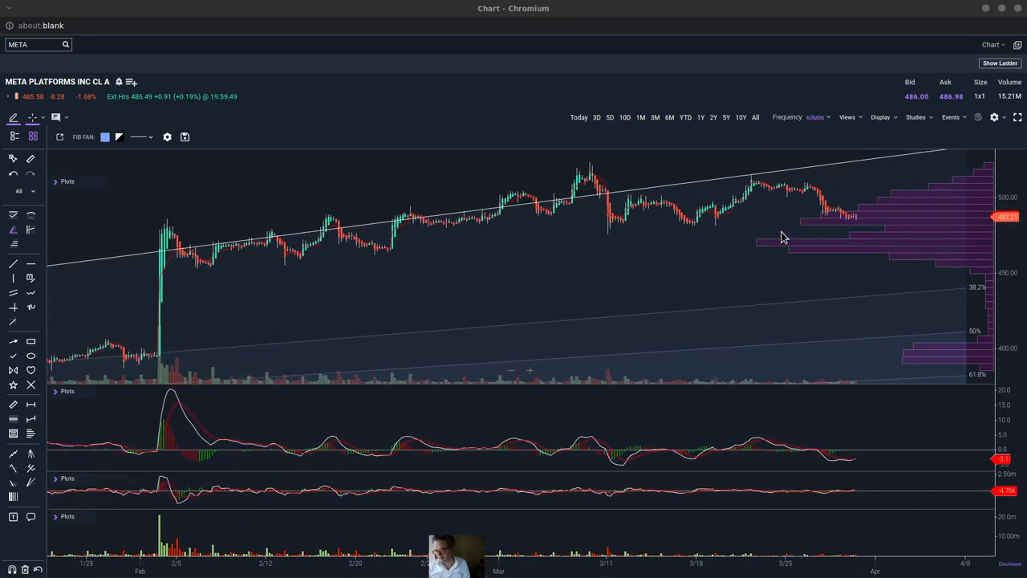
mouse_move(770, 442)
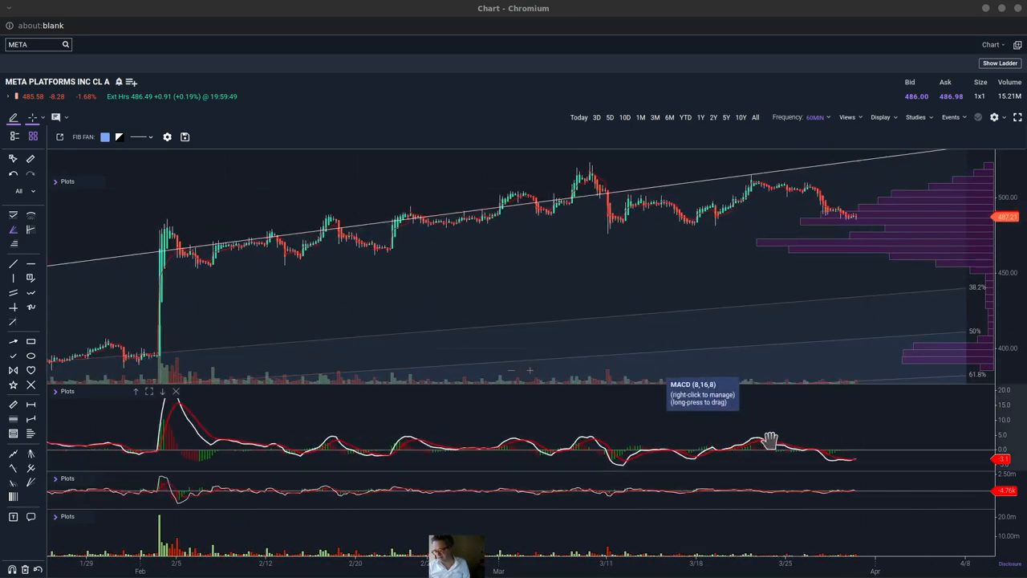
mouse_move(570, 196)
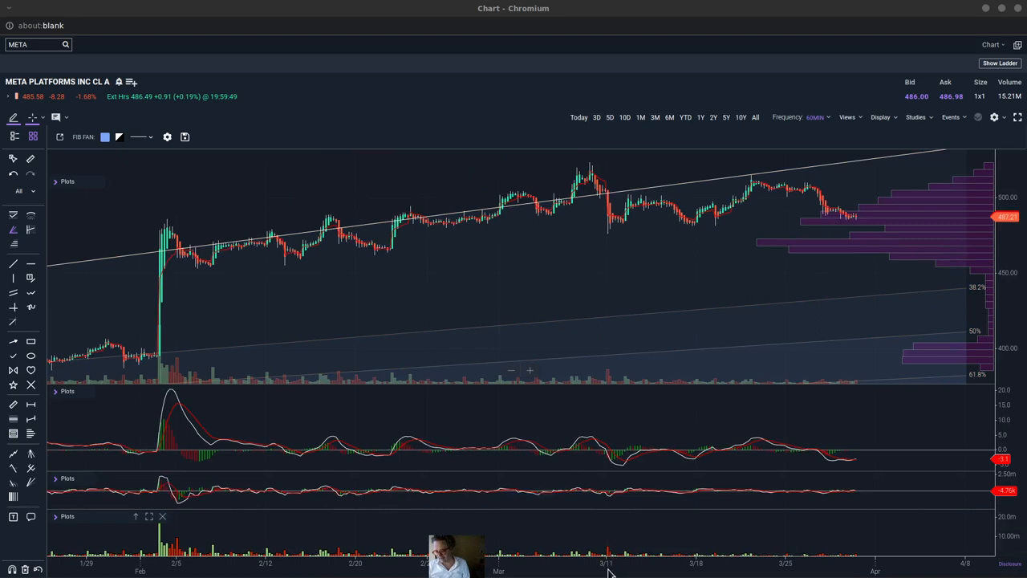
mouse_move(618, 562)
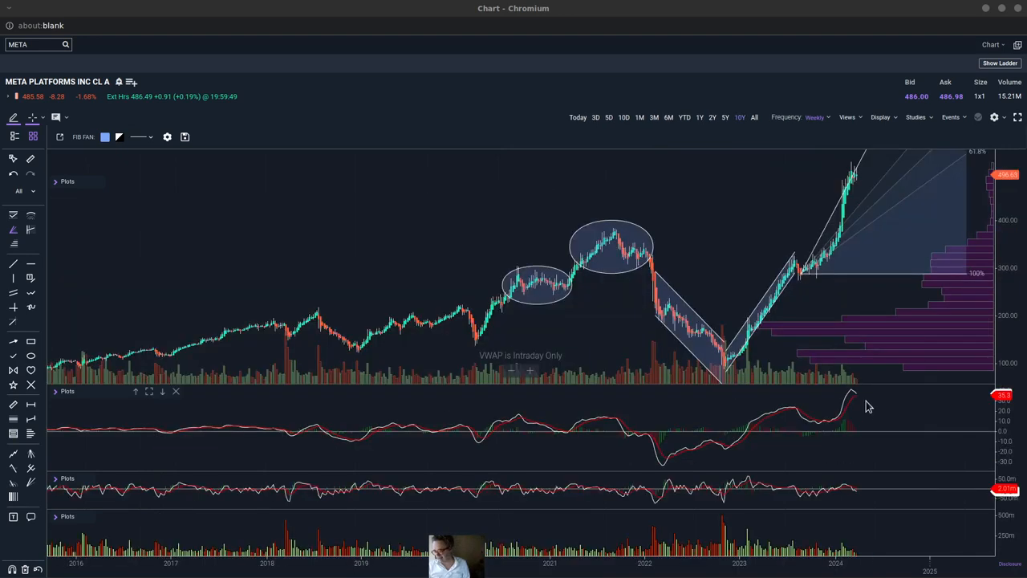
mouse_move(863, 409)
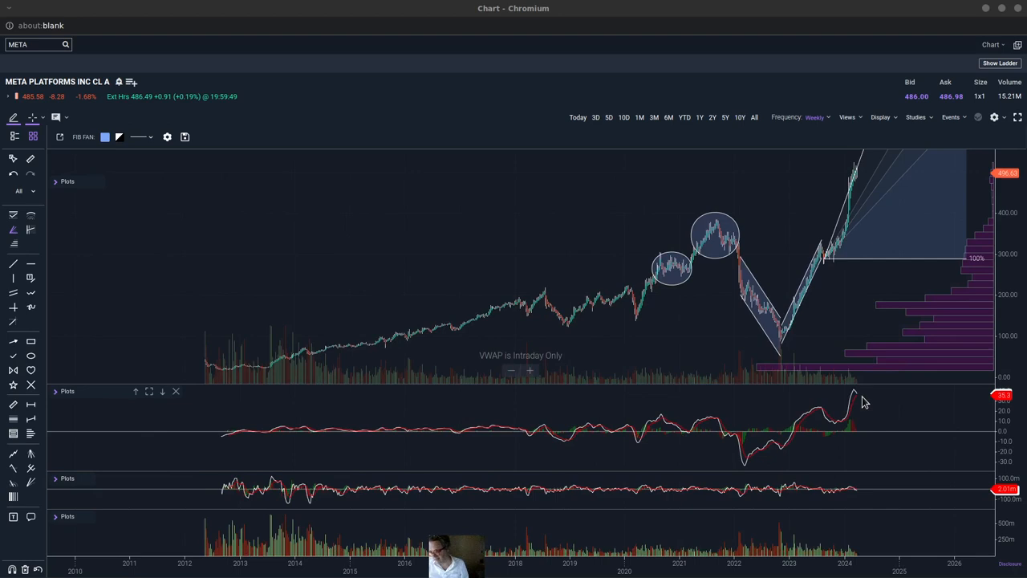
mouse_move(859, 399)
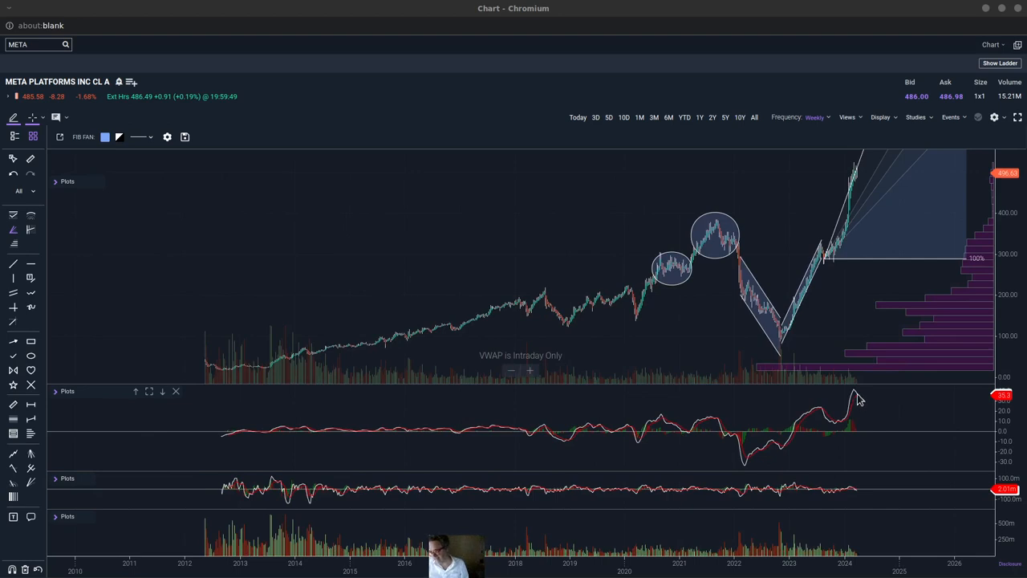
mouse_move(871, 411)
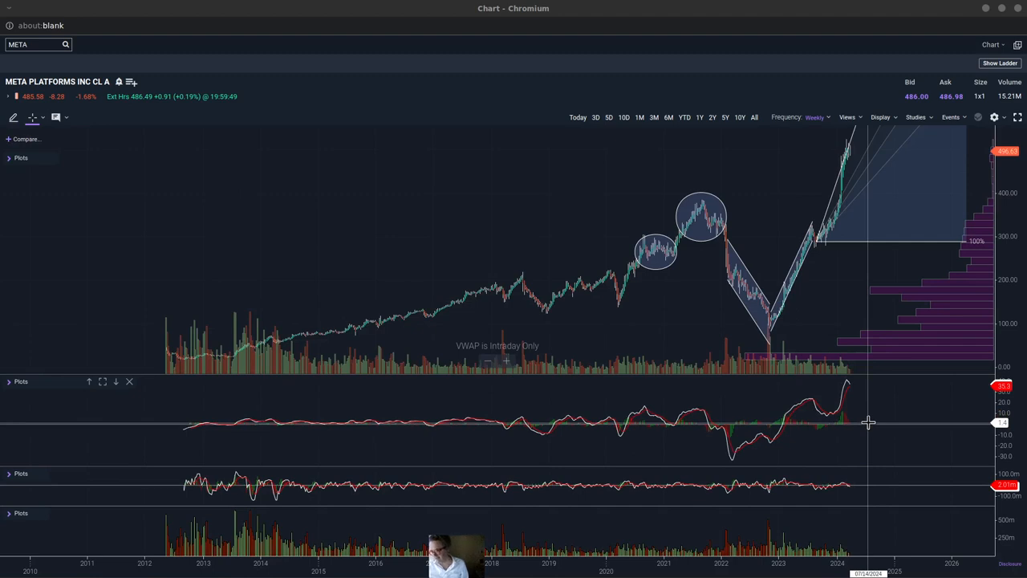
mouse_move(865, 407)
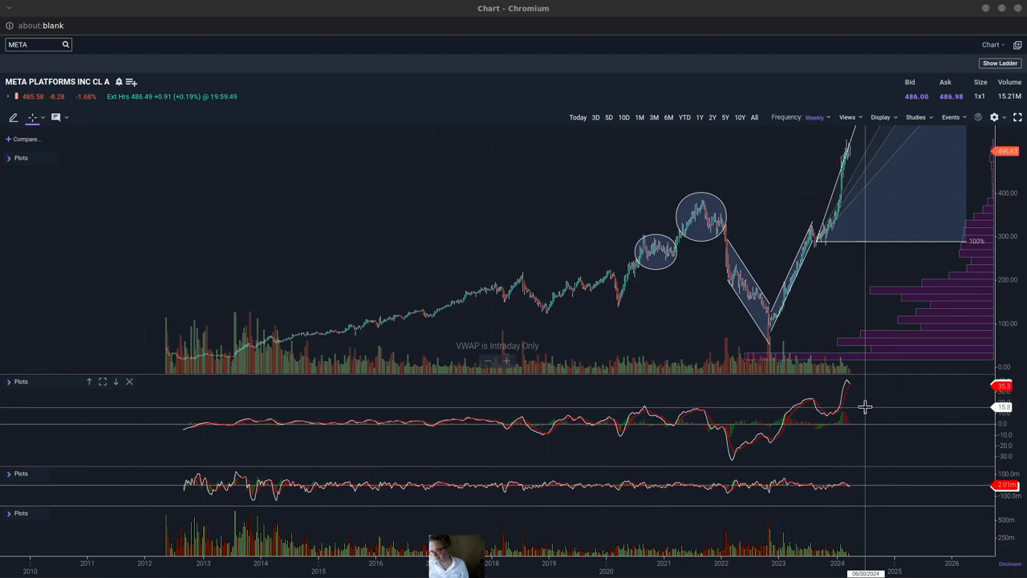
mouse_move(869, 425)
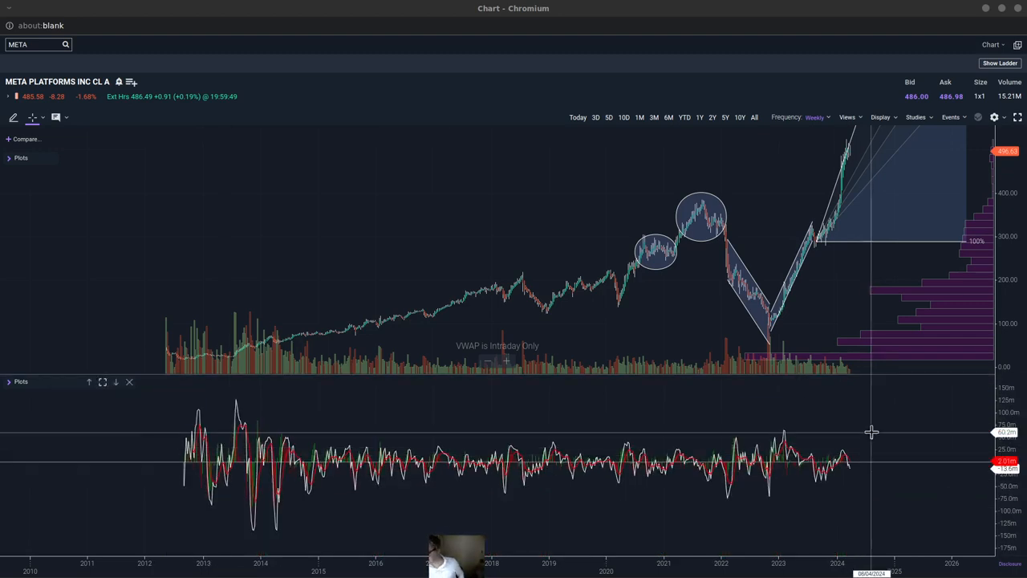
mouse_move(846, 459)
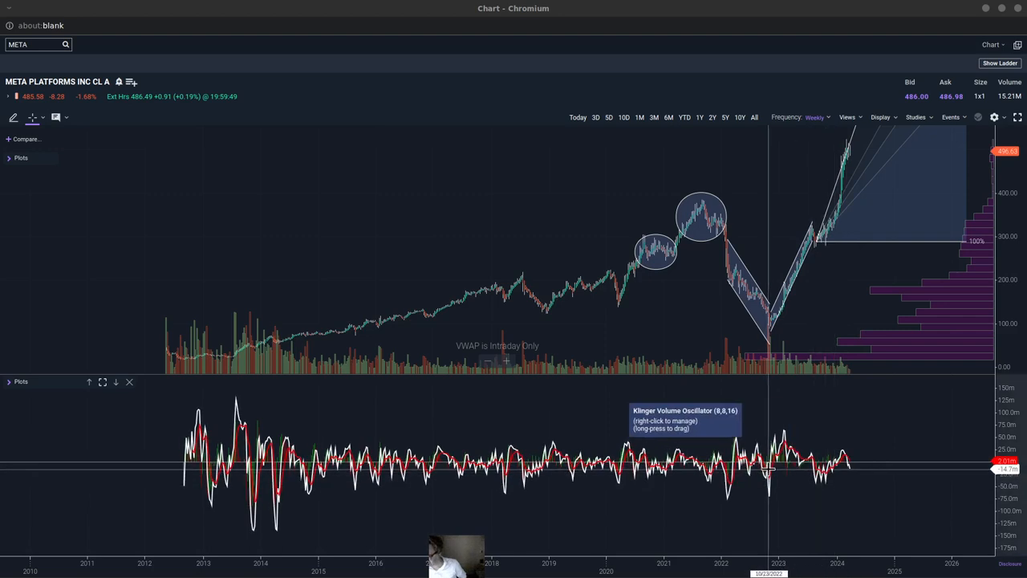
mouse_move(764, 469)
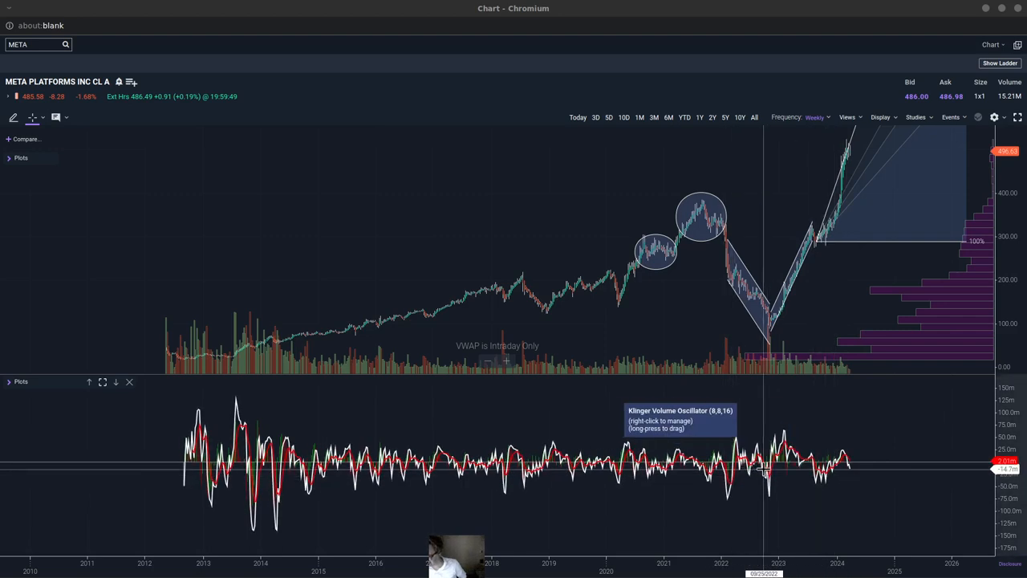
mouse_move(742, 457)
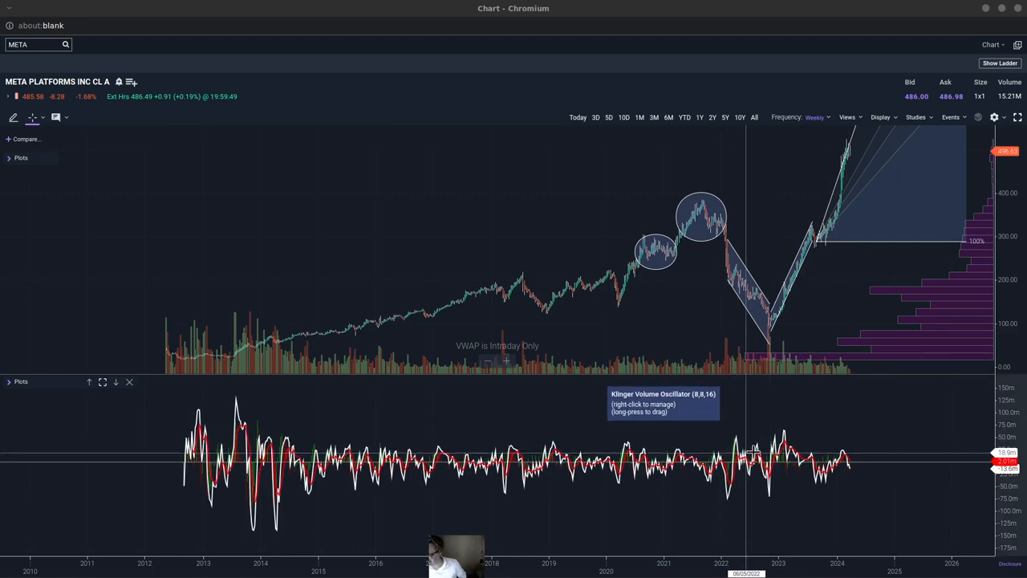
mouse_move(783, 449)
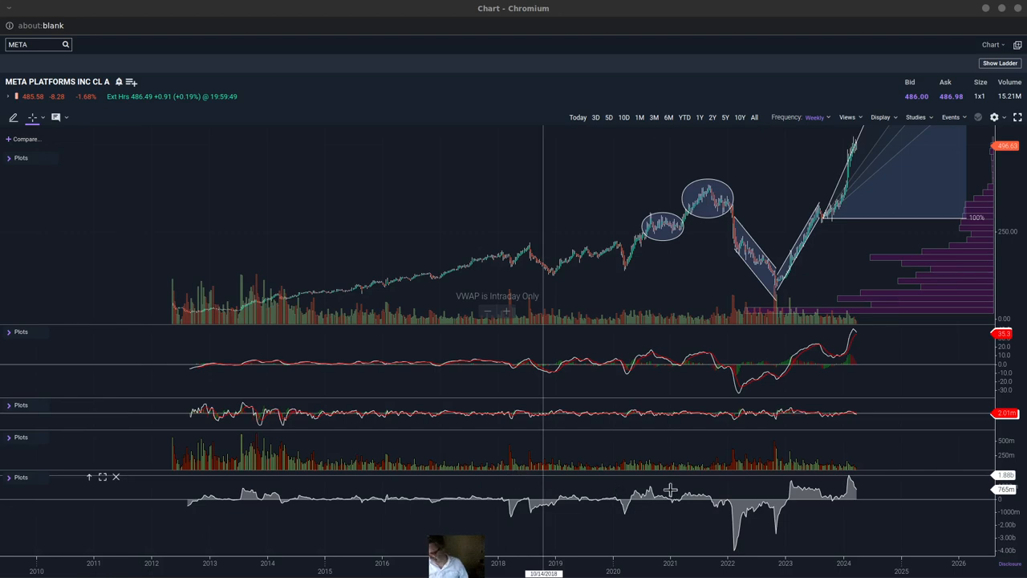
mouse_move(734, 501)
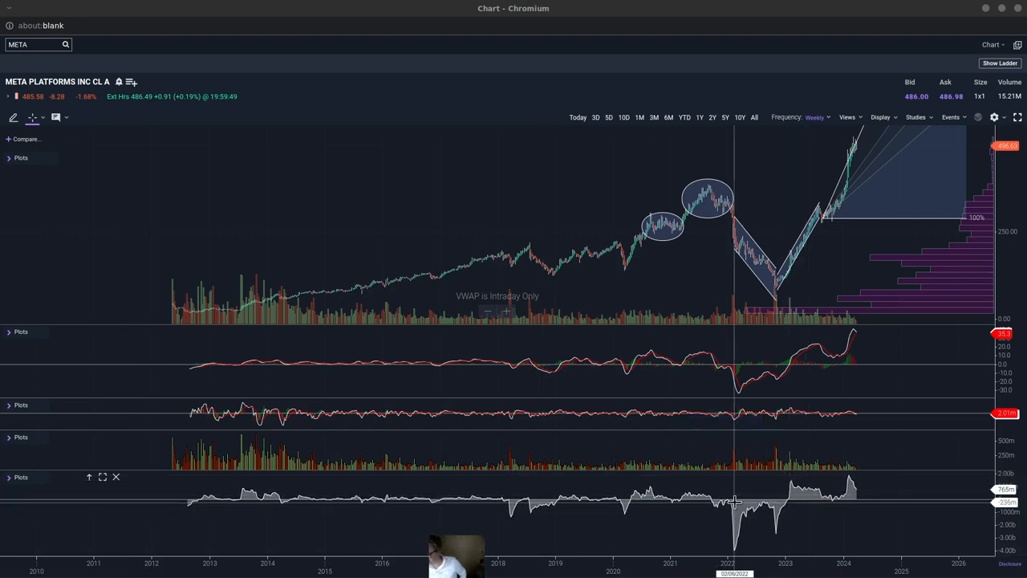
mouse_move(791, 507)
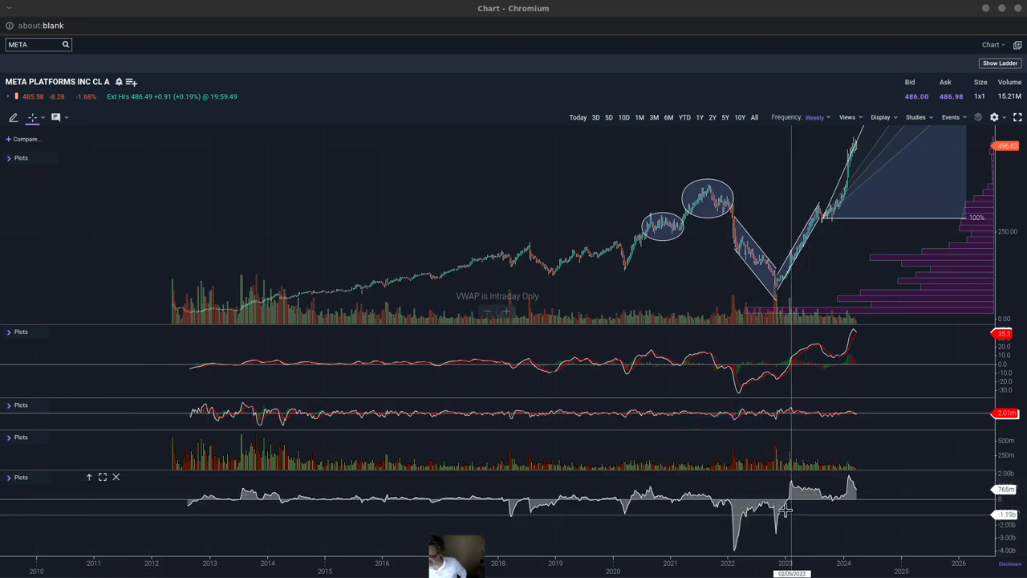
mouse_move(774, 465)
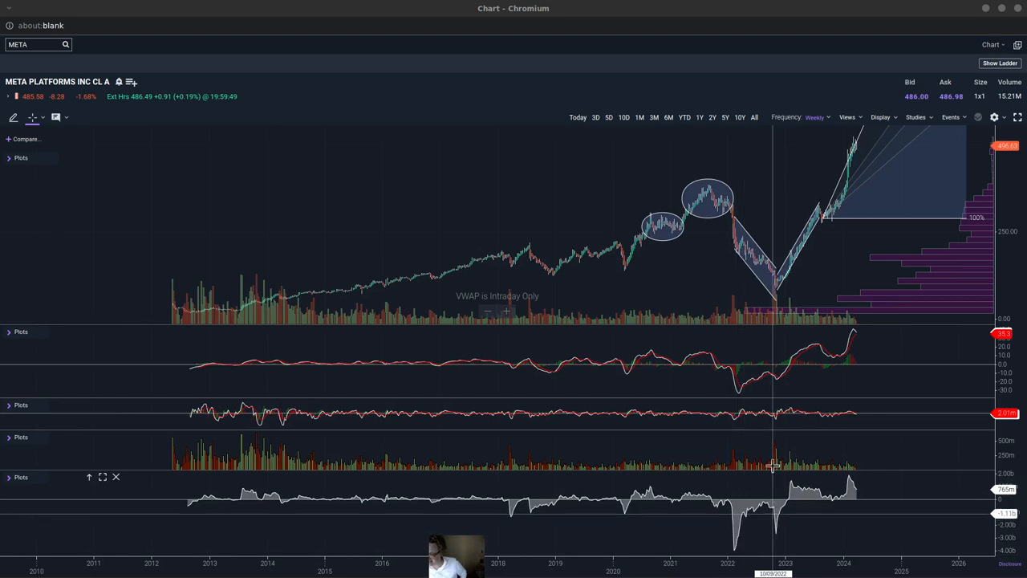
mouse_move(738, 353)
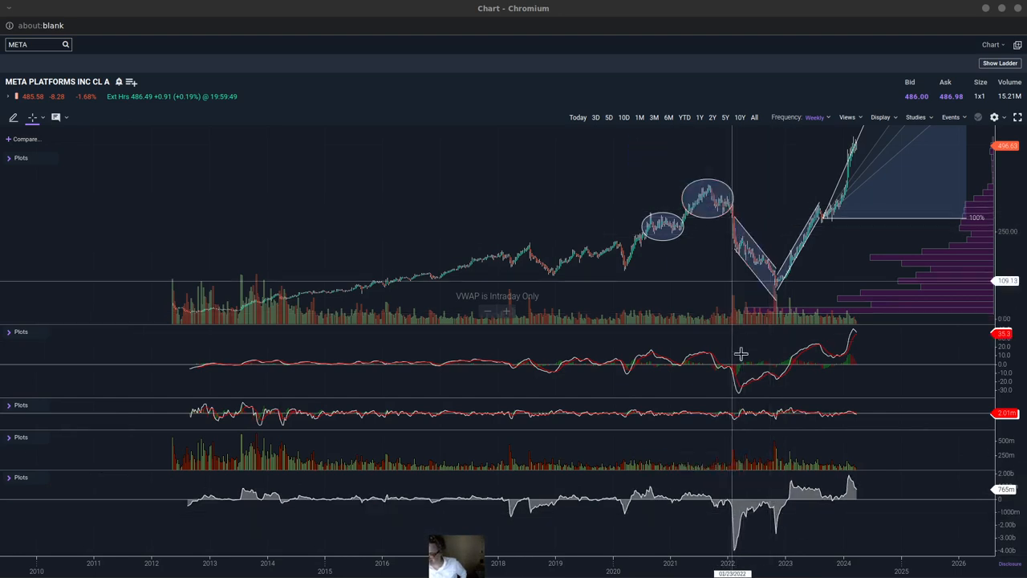
mouse_move(736, 429)
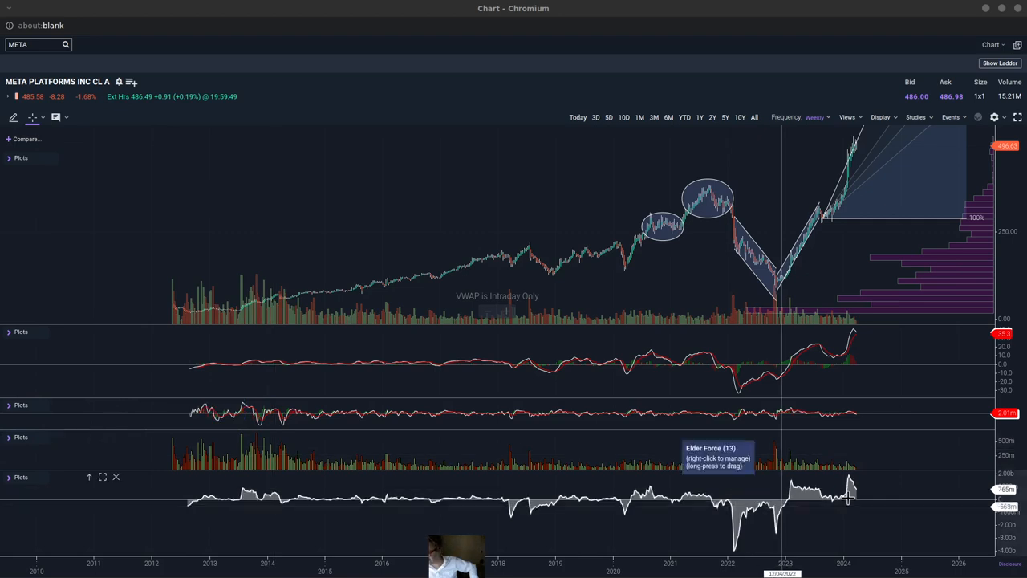
mouse_move(730, 518)
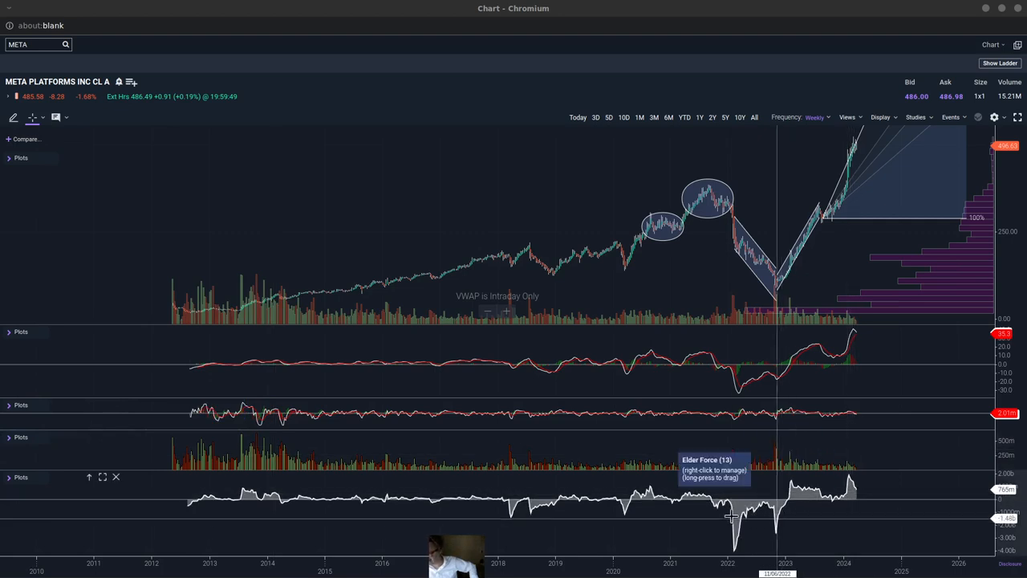
mouse_move(736, 514)
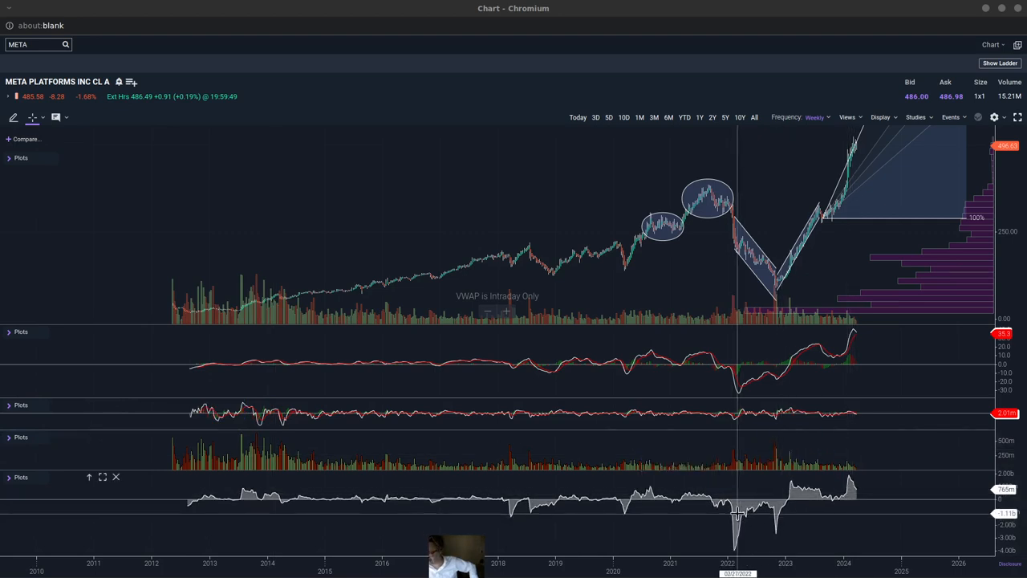
mouse_move(725, 311)
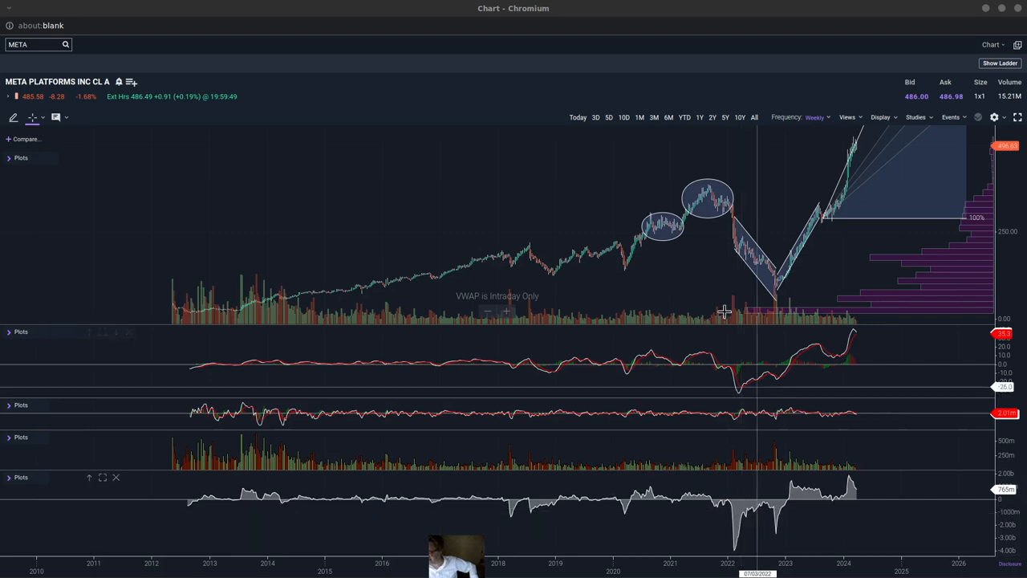
mouse_move(736, 251)
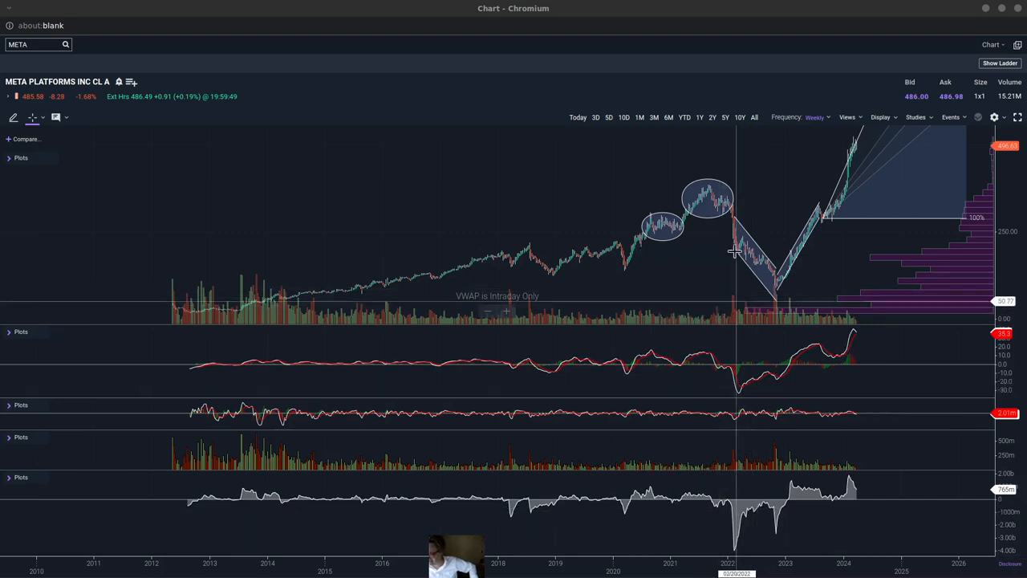
mouse_move(736, 496)
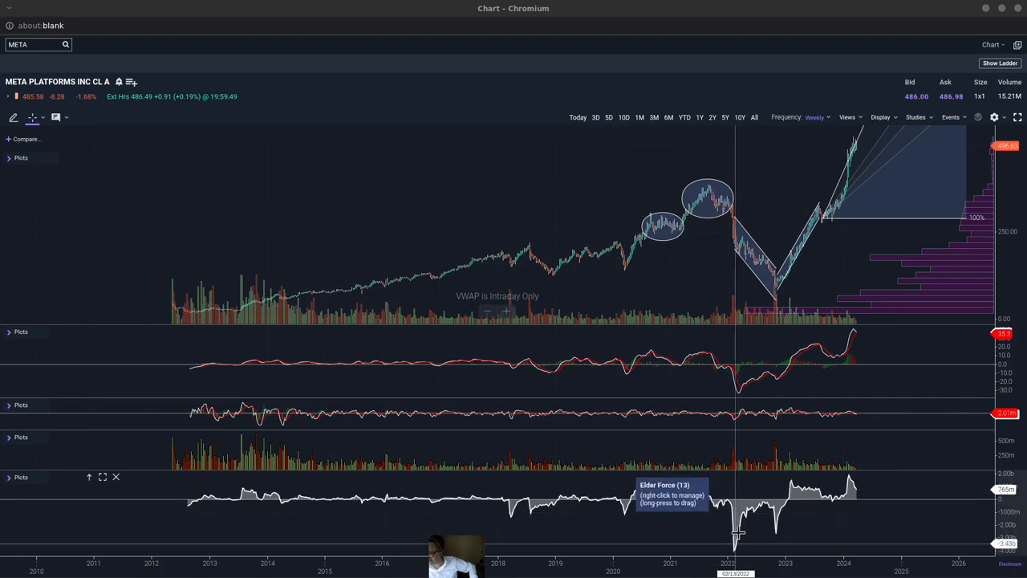
mouse_move(786, 506)
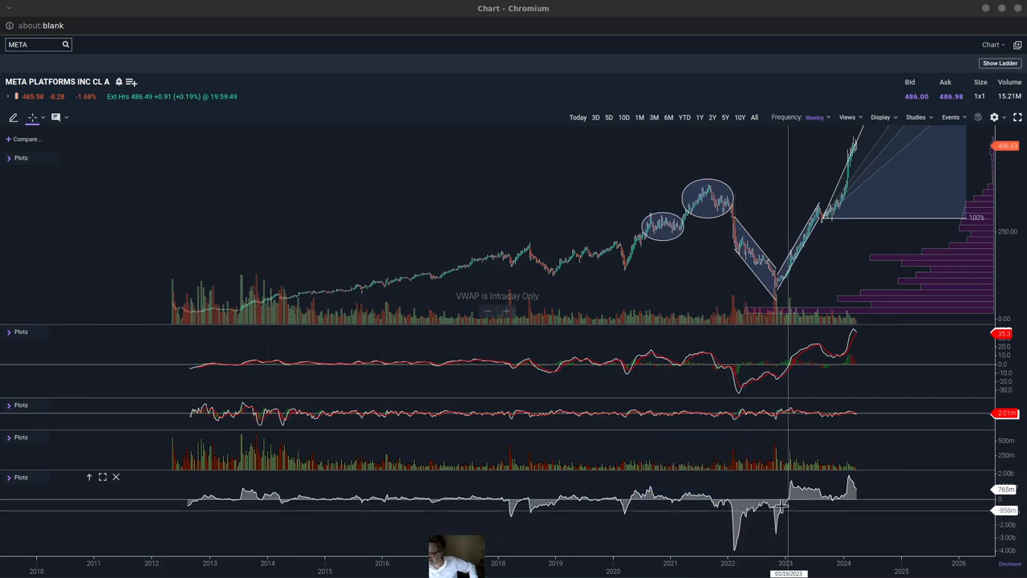
mouse_move(791, 525)
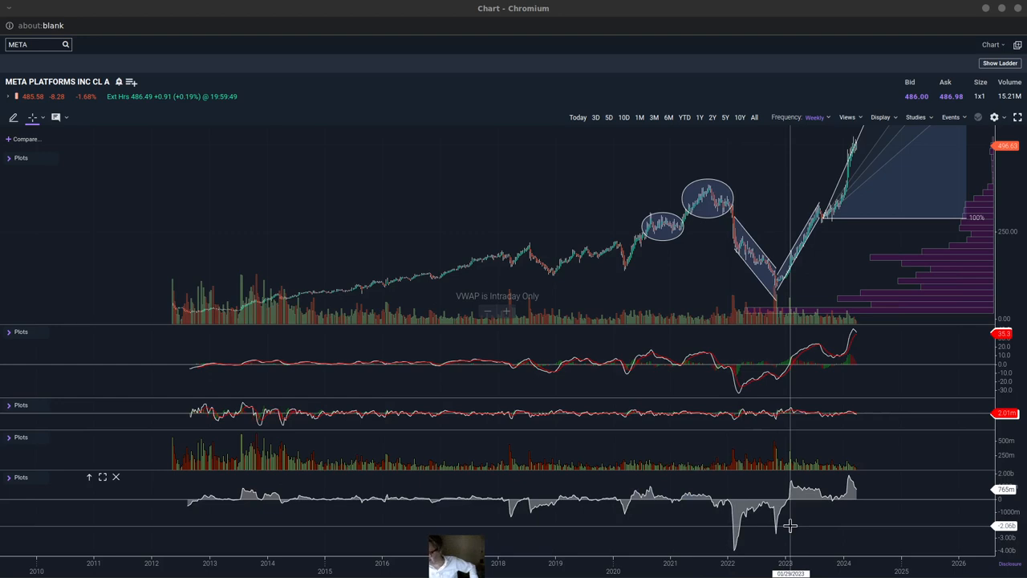
mouse_move(790, 516)
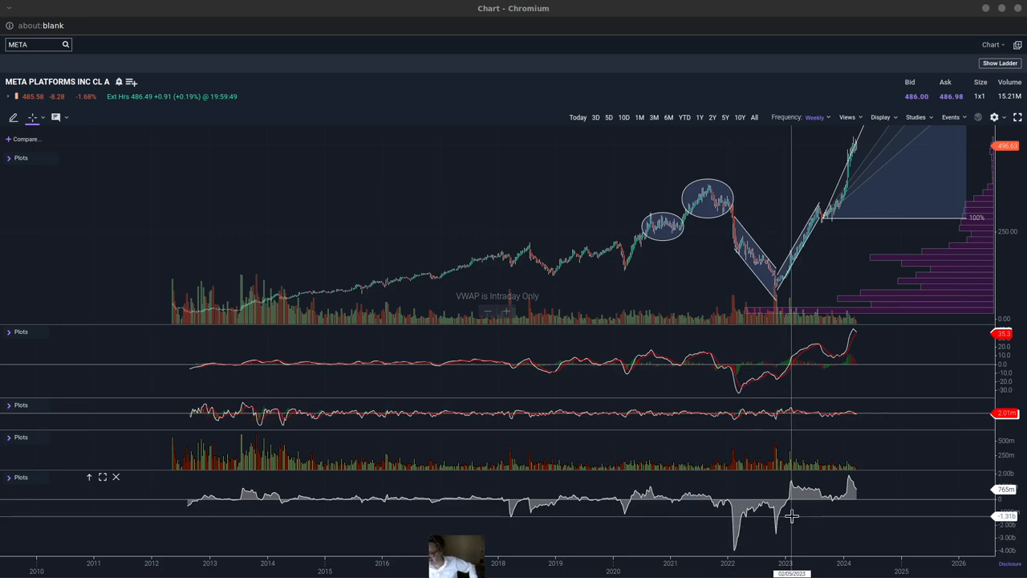
mouse_move(109, 386)
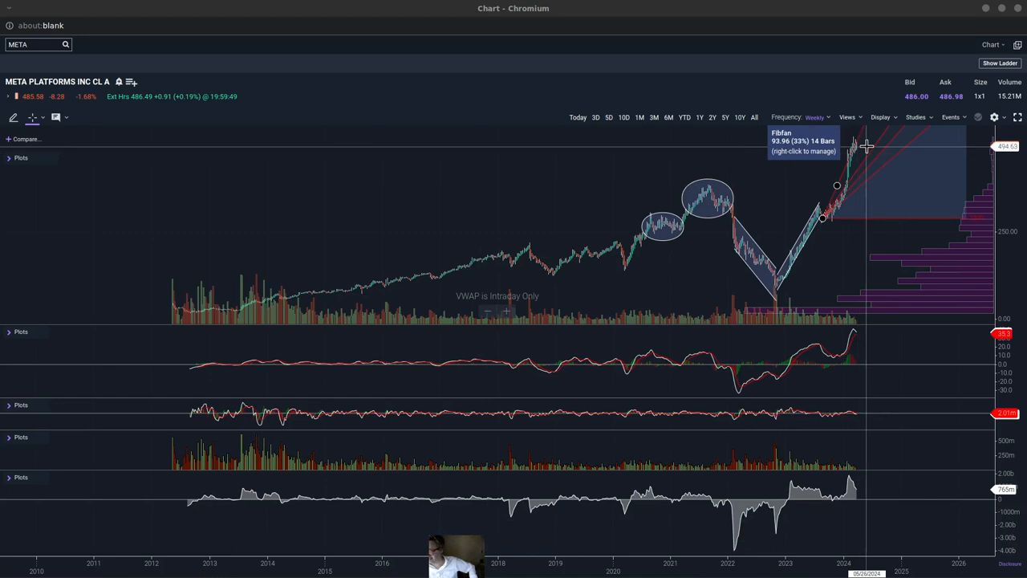
mouse_move(880, 167)
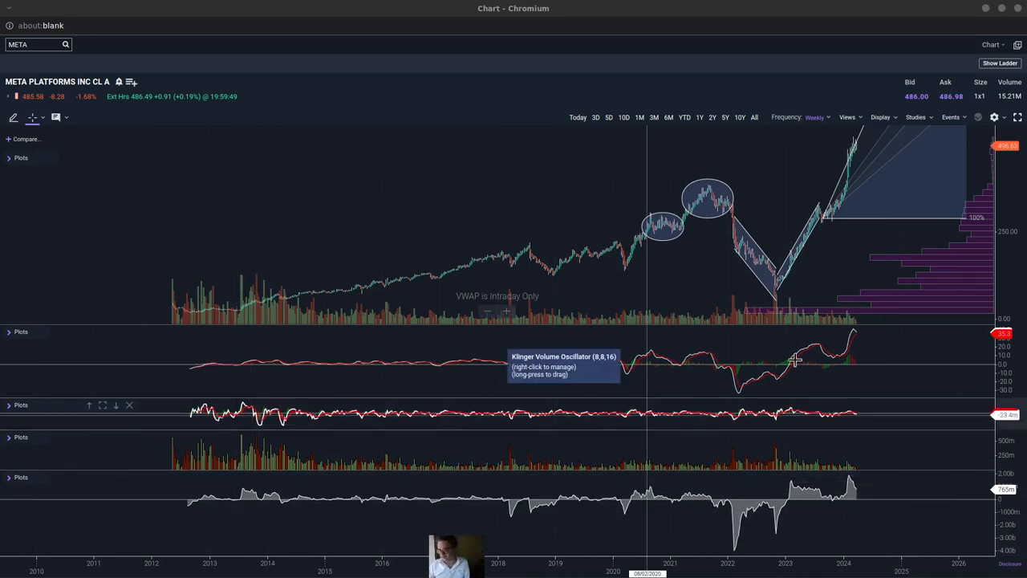
mouse_move(785, 349)
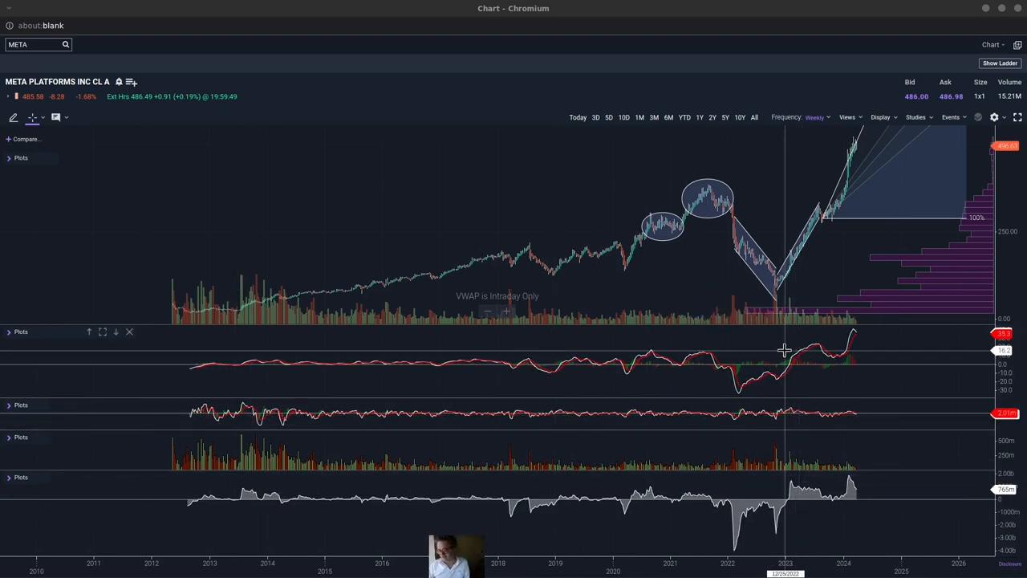
mouse_move(412, 346)
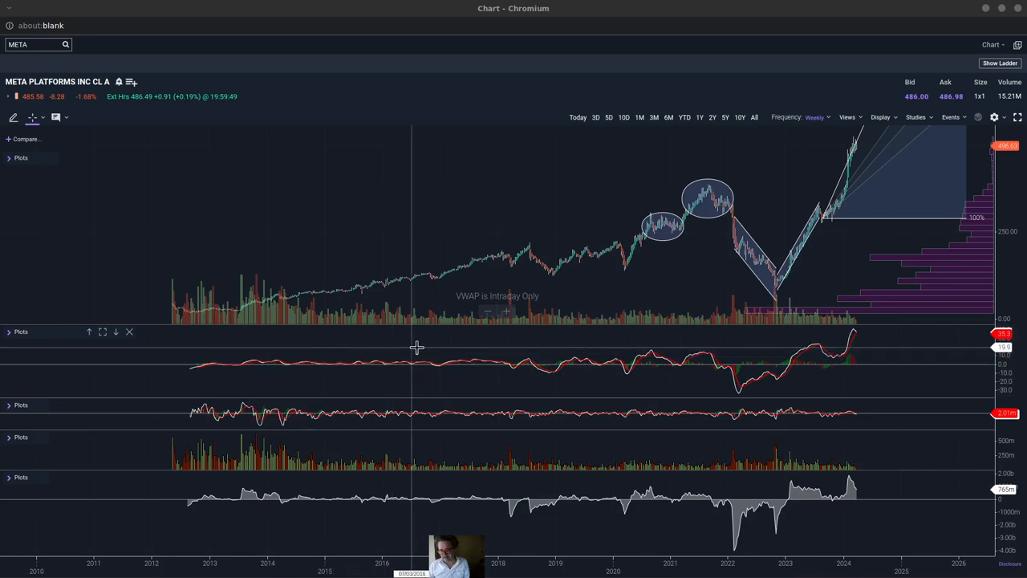
mouse_move(383, 426)
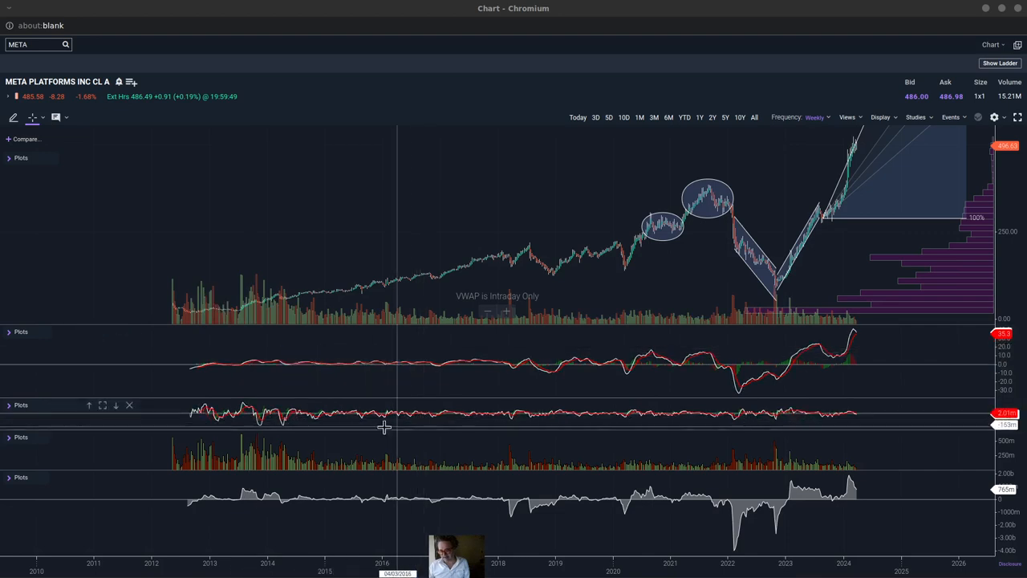
mouse_move(431, 446)
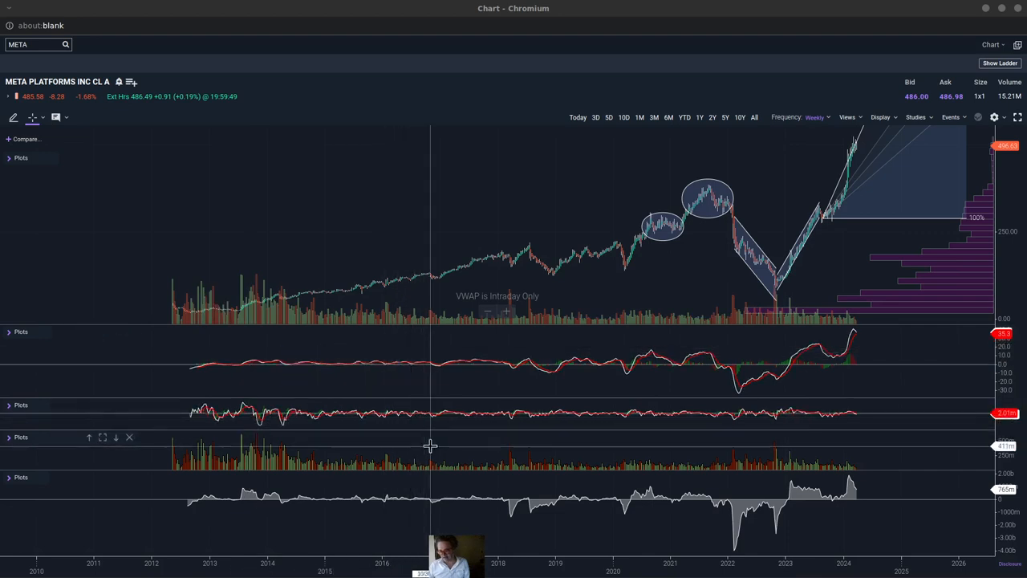
mouse_move(626, 487)
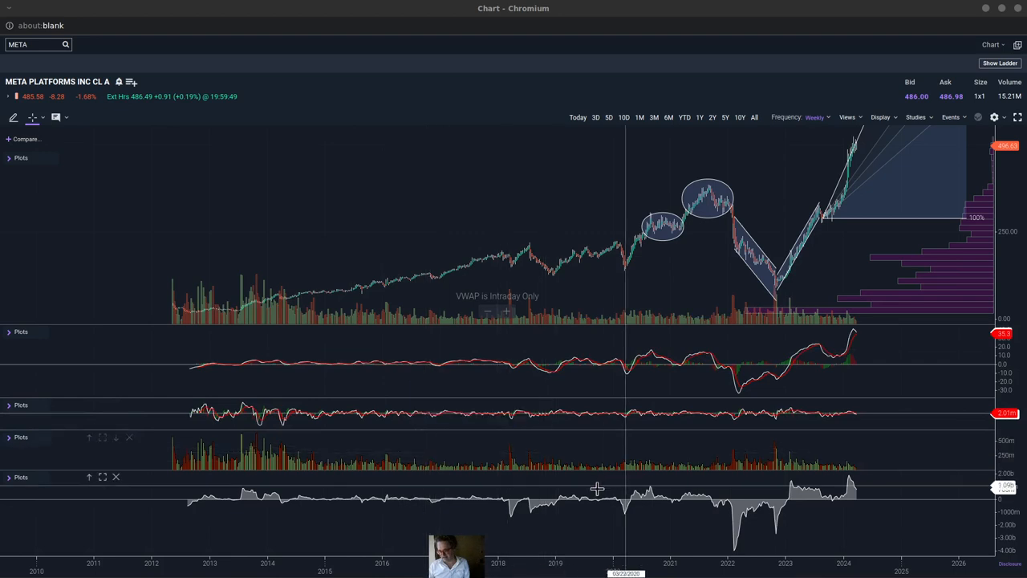